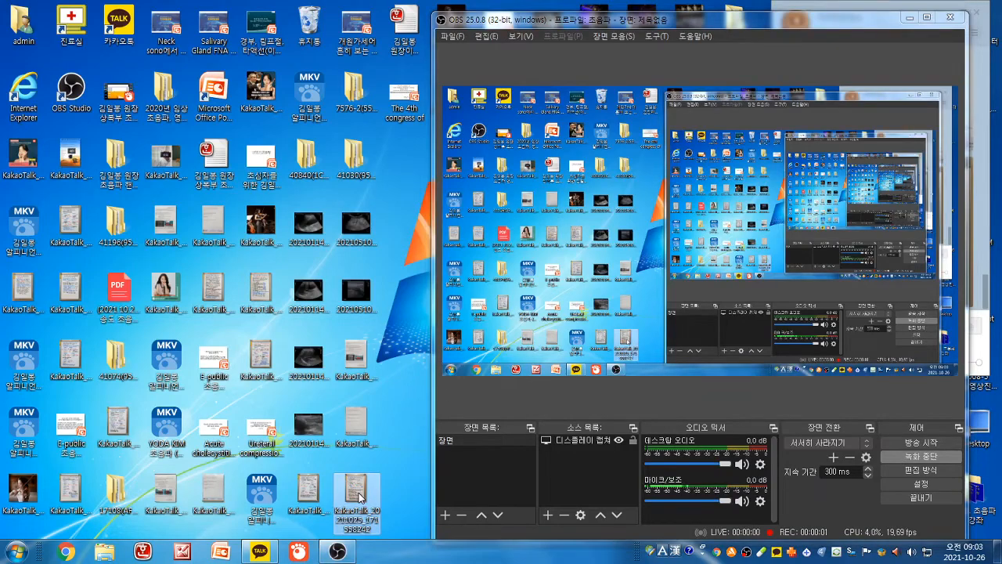
Open the KakaoTalk whiteboard photo summarizing the perforated appendicitis case in Picture Manager
{"action": "double_click", "coordinate": [356, 498]}
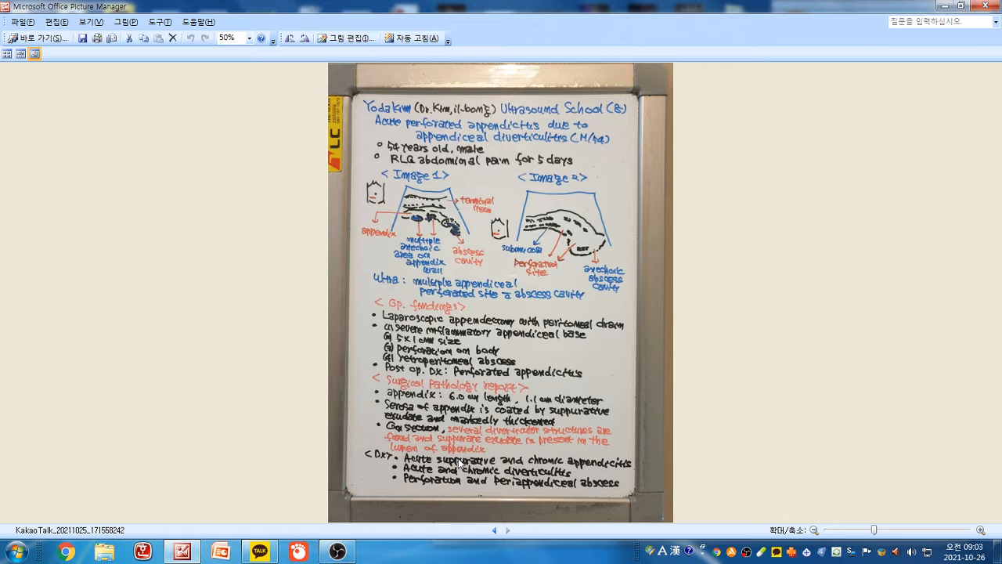
{"action": "mouse_move", "coordinate": [550, 146]}
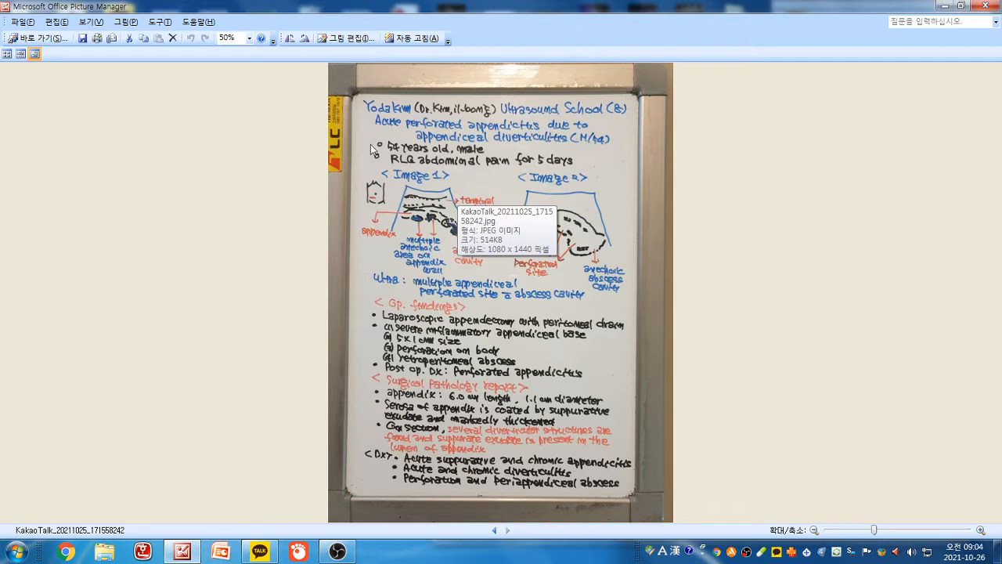
{"action": "mouse_move", "coordinate": [440, 158]}
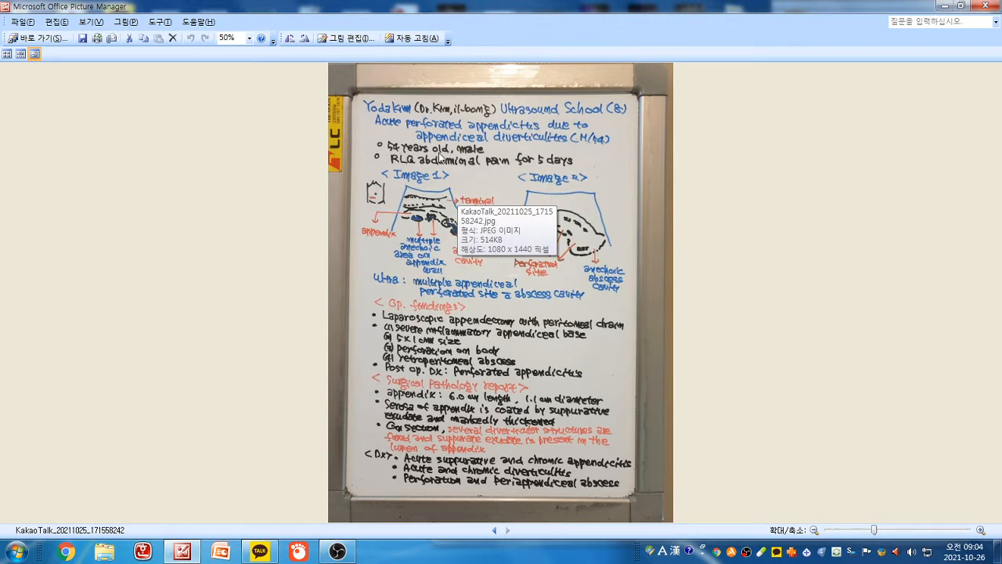
{"action": "mouse_move", "coordinate": [430, 175]}
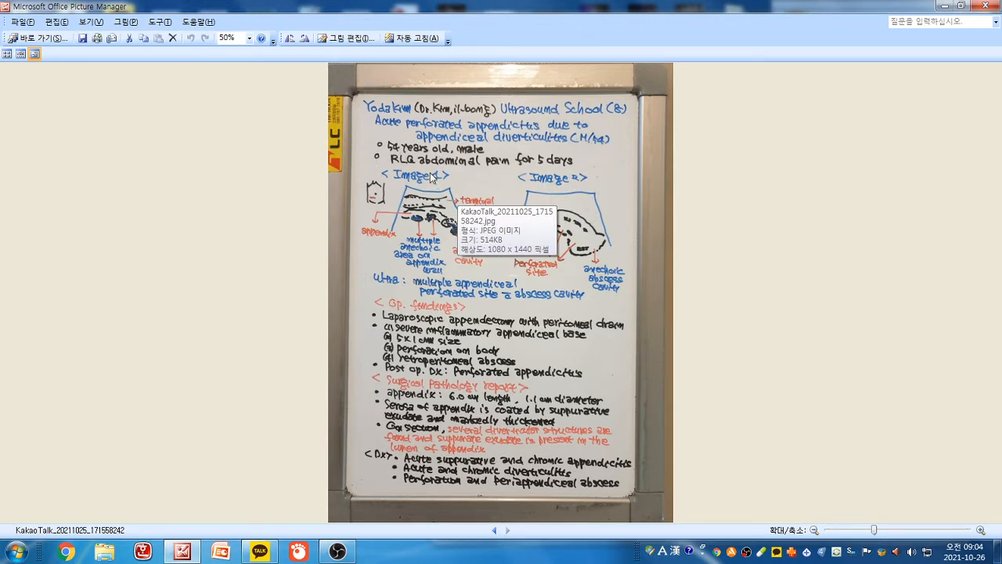
{"action": "mouse_move", "coordinate": [580, 169]}
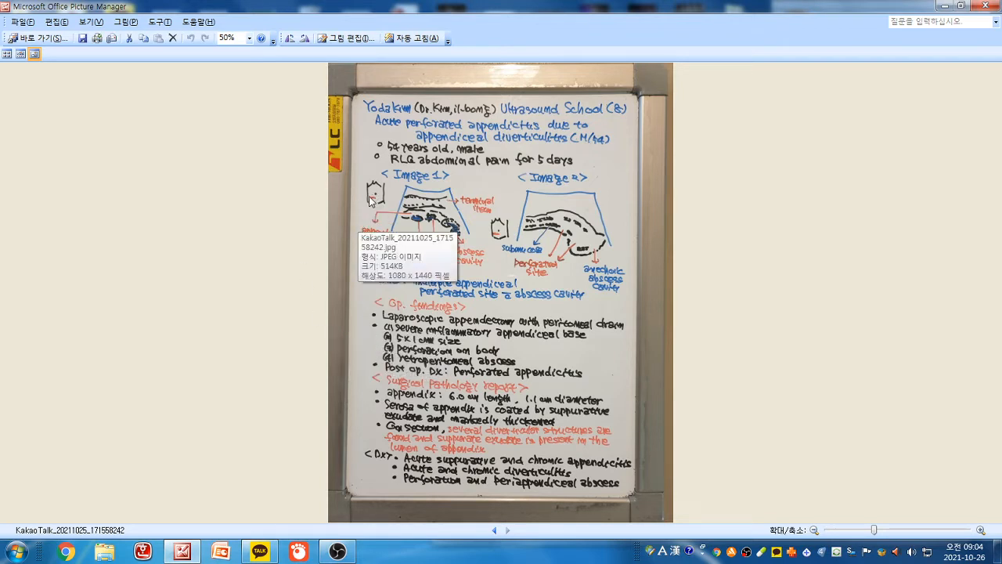
{"action": "mouse_move", "coordinate": [679, 306]}
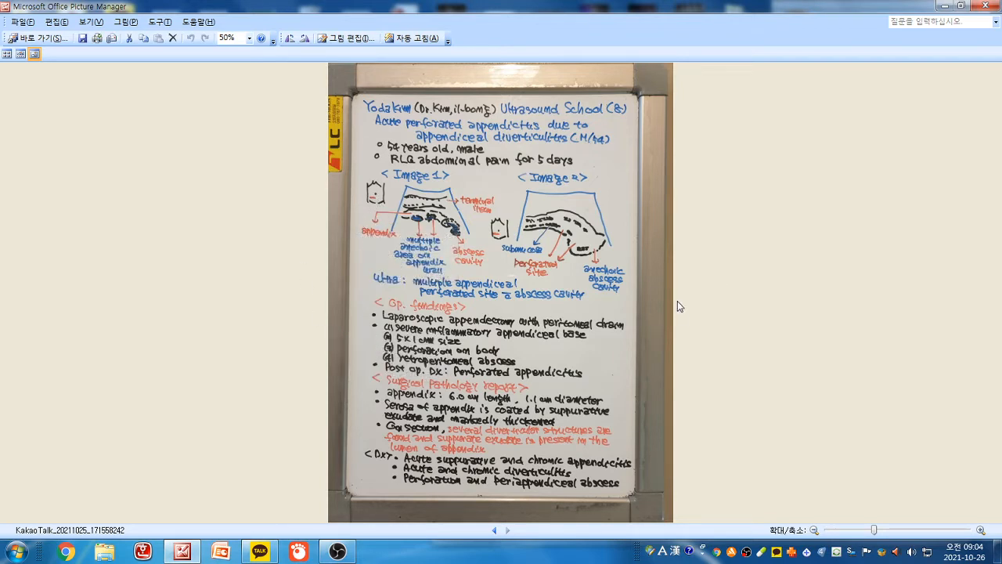
{"action": "mouse_move", "coordinate": [437, 212]}
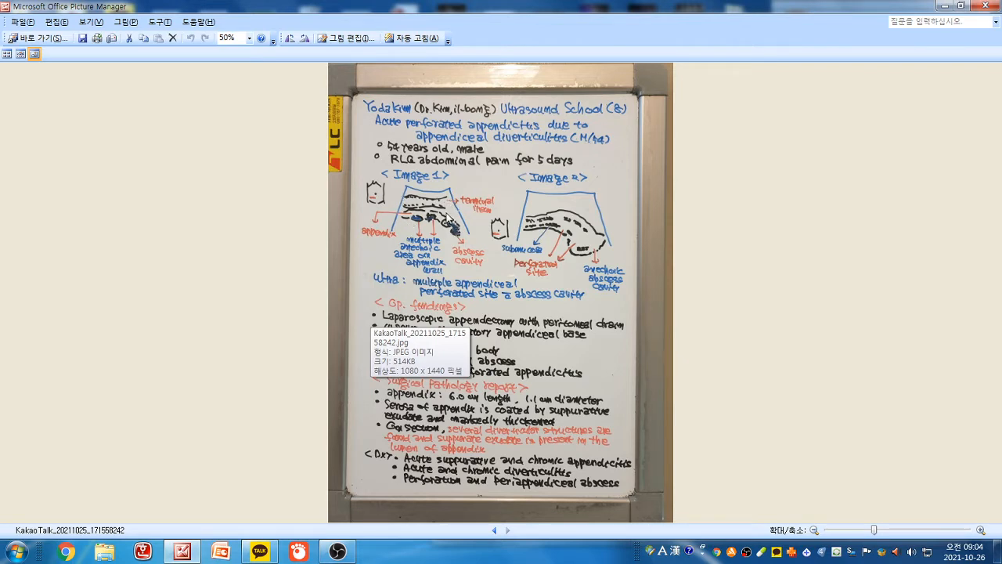
{"action": "mouse_move", "coordinate": [456, 279]}
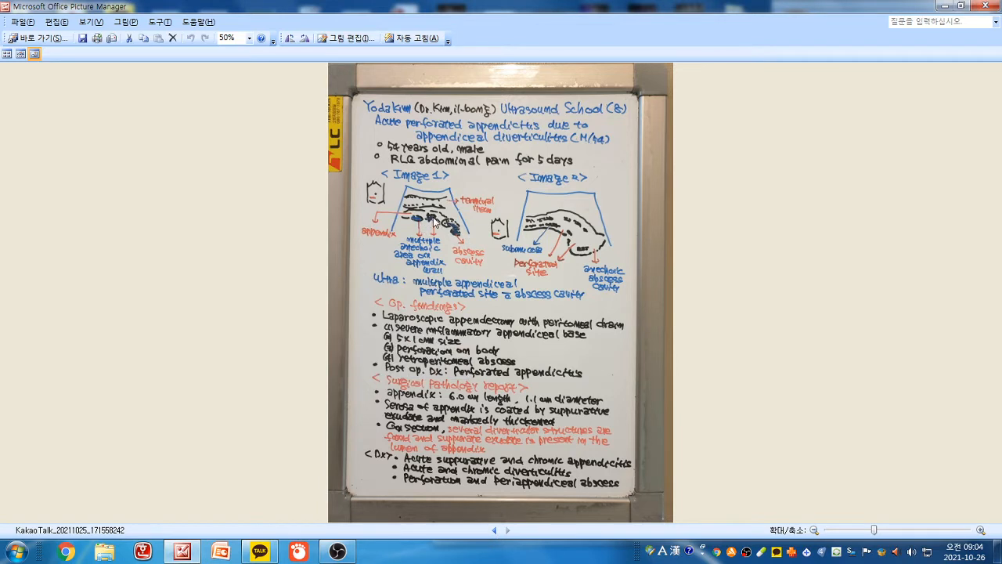
{"action": "mouse_move", "coordinate": [448, 231]}
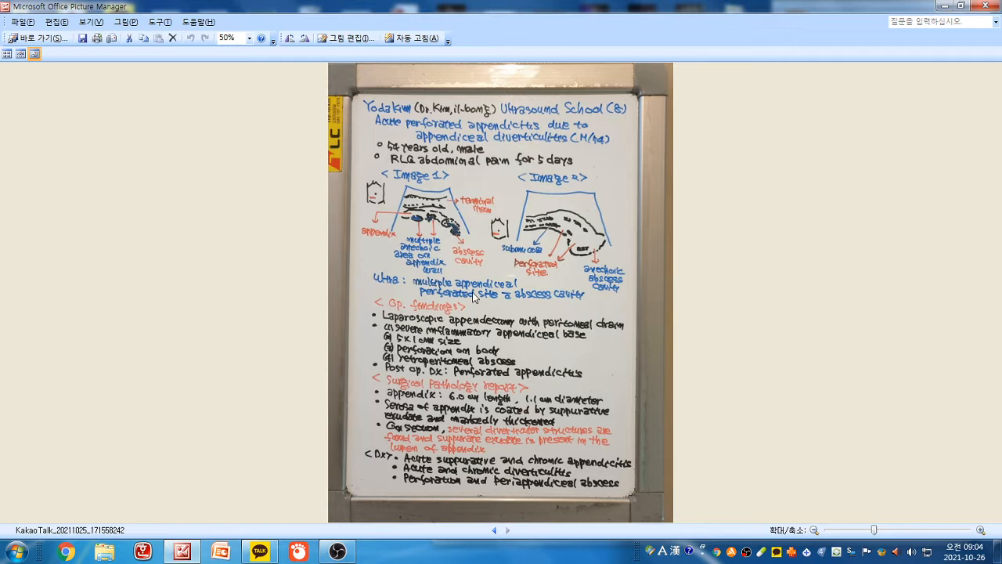
{"action": "mouse_move", "coordinate": [472, 239]}
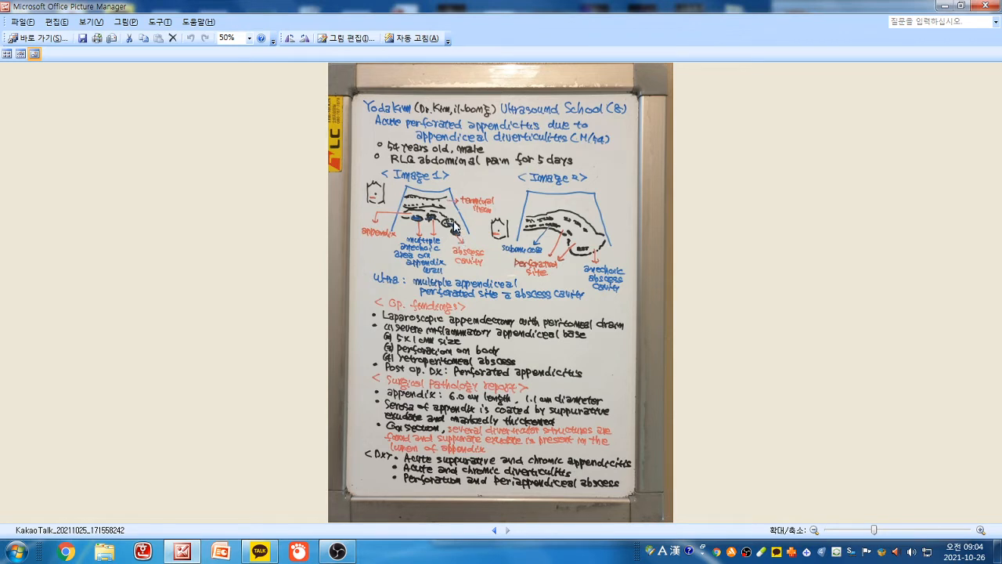
{"action": "mouse_move", "coordinate": [462, 239]}
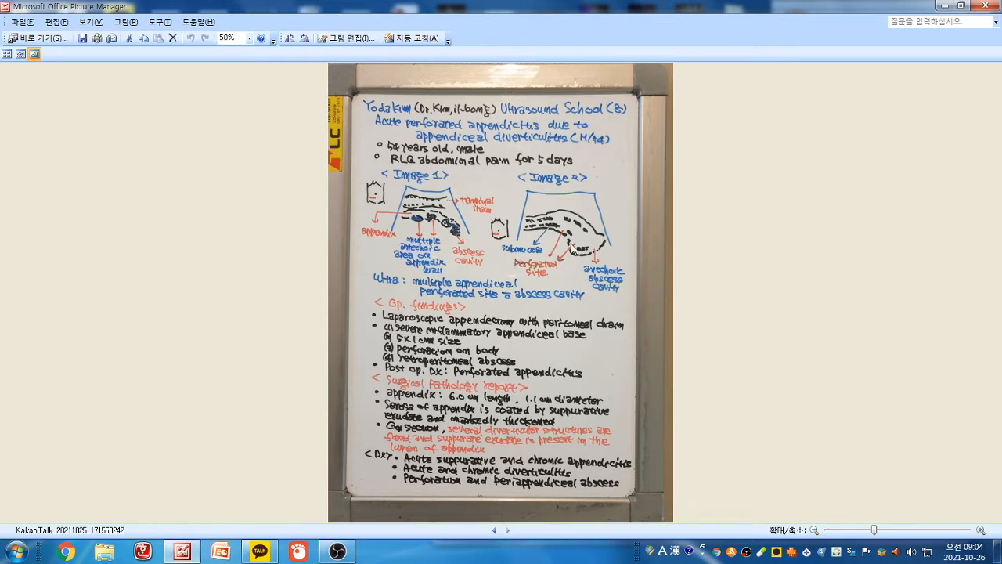
{"action": "mouse_move", "coordinate": [559, 207]}
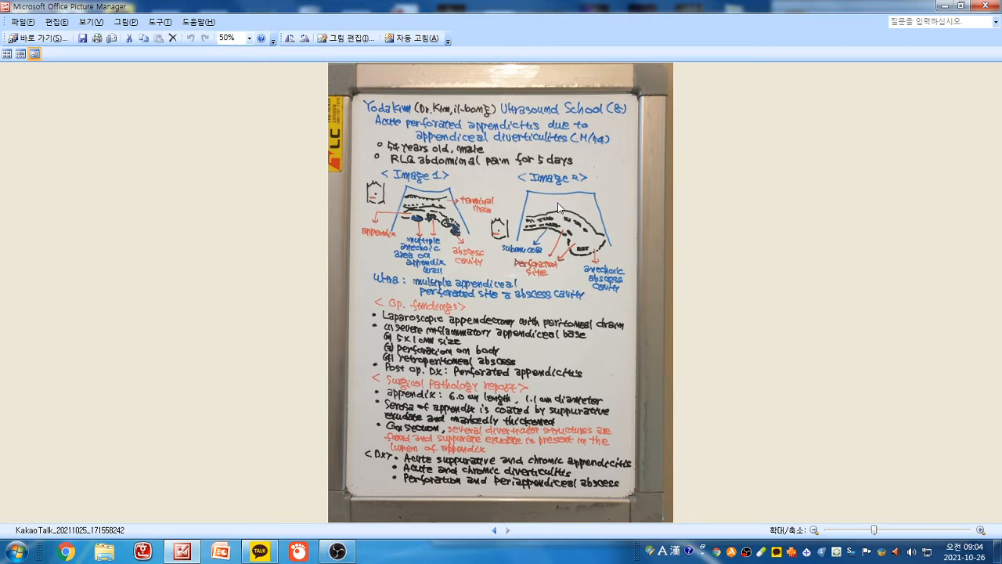
{"action": "mouse_move", "coordinate": [543, 219]}
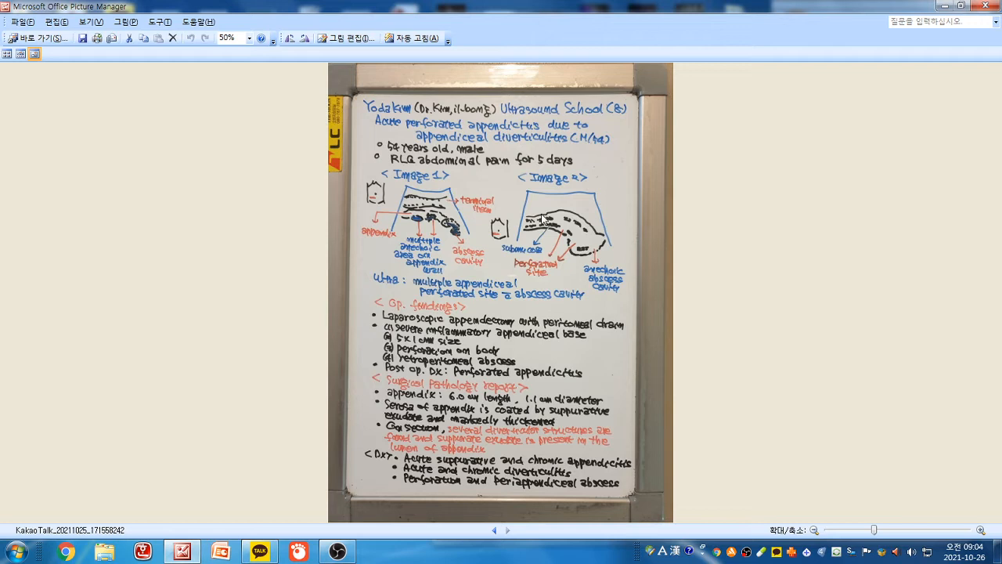
{"action": "mouse_move", "coordinate": [543, 253]}
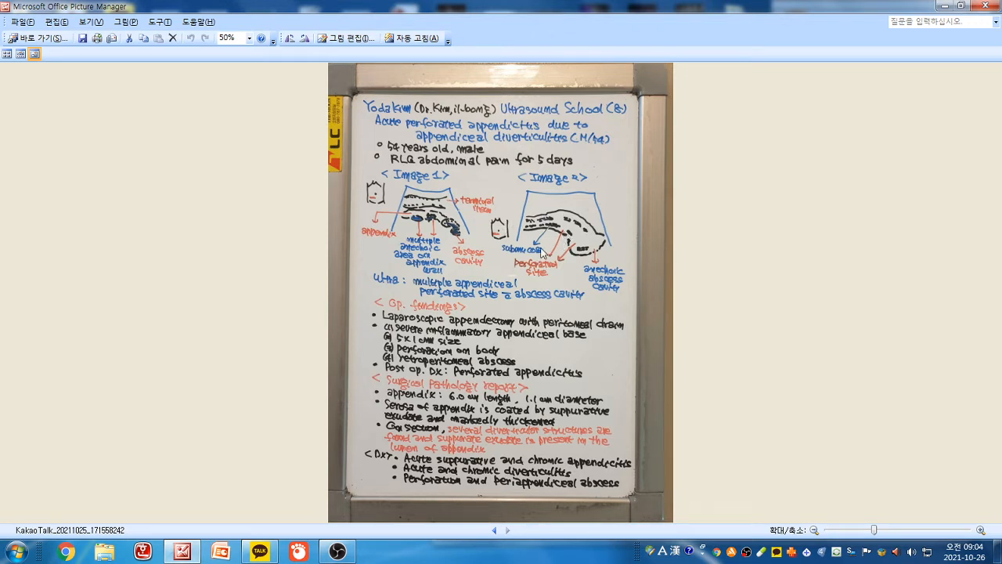
{"action": "mouse_move", "coordinate": [546, 227]}
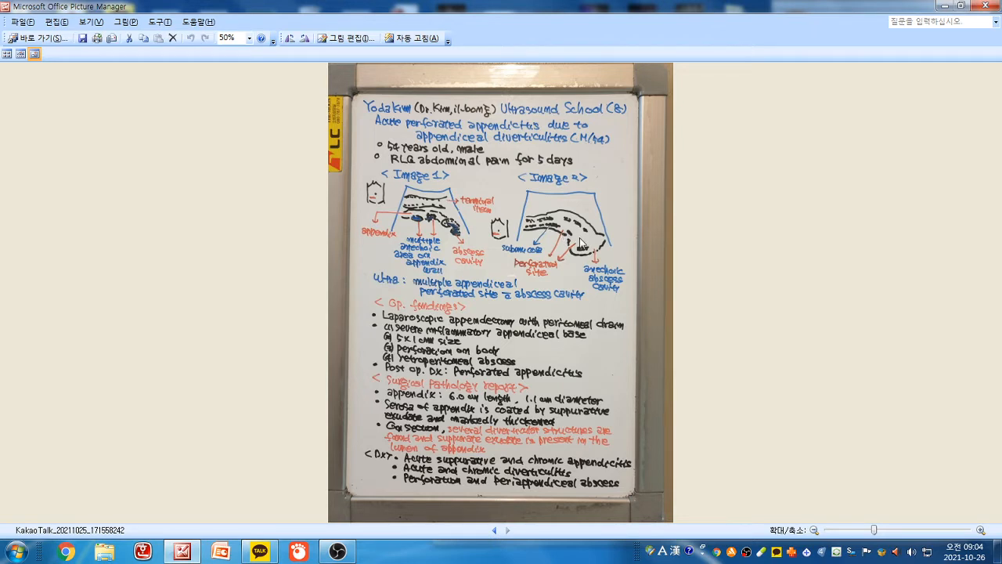
{"action": "mouse_move", "coordinate": [558, 240]}
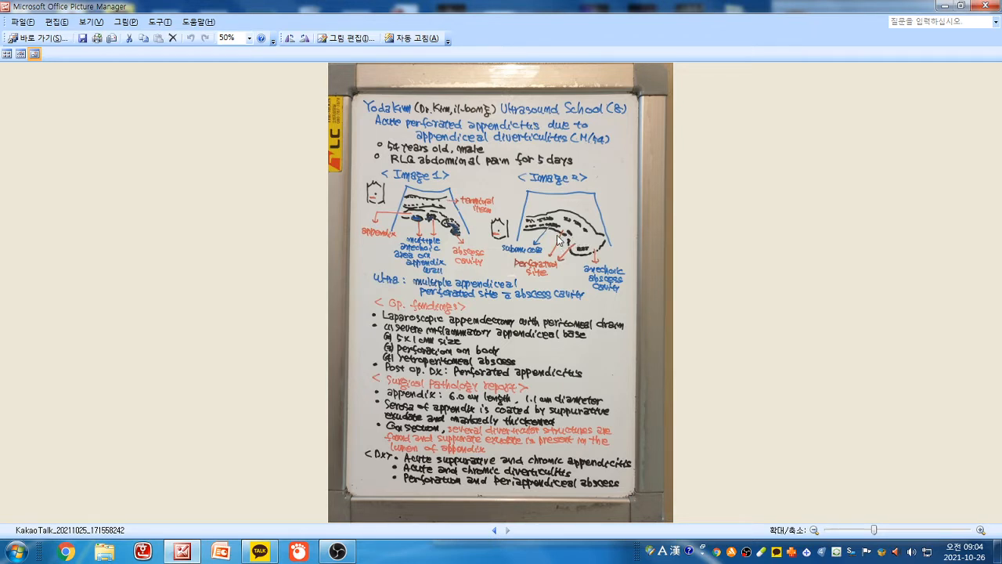
{"action": "mouse_move", "coordinate": [572, 247]}
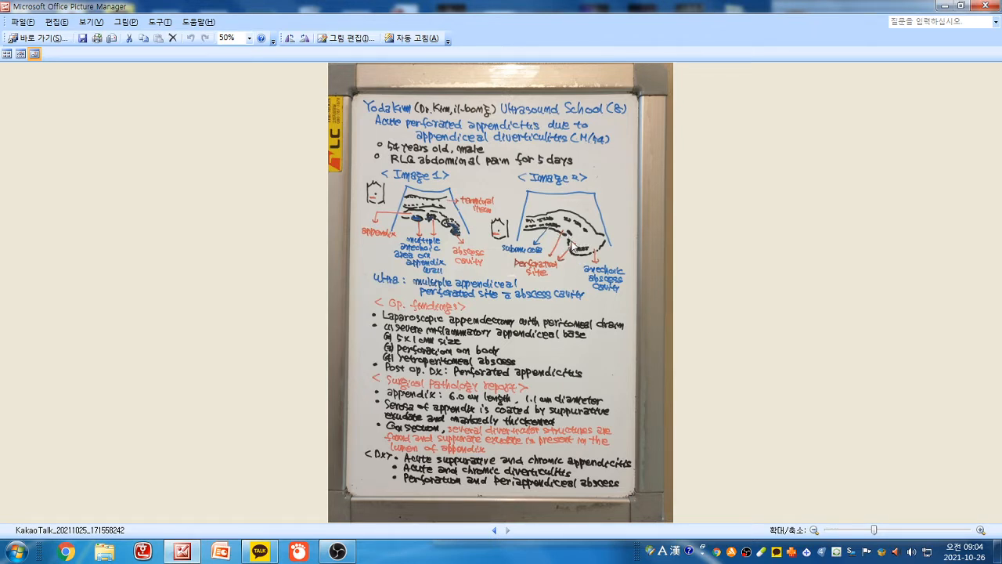
{"action": "mouse_move", "coordinate": [567, 239]}
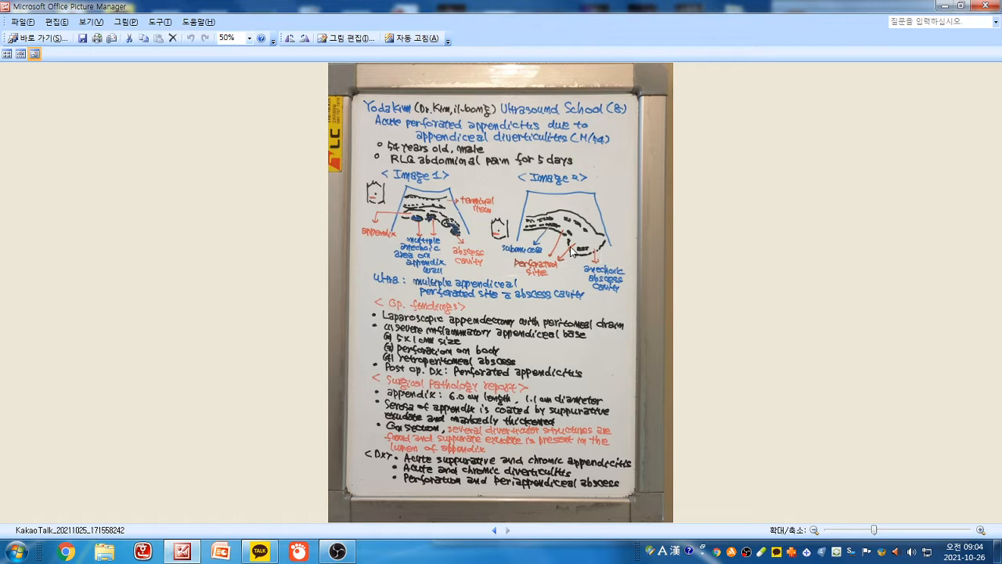
{"action": "mouse_move", "coordinate": [593, 250]}
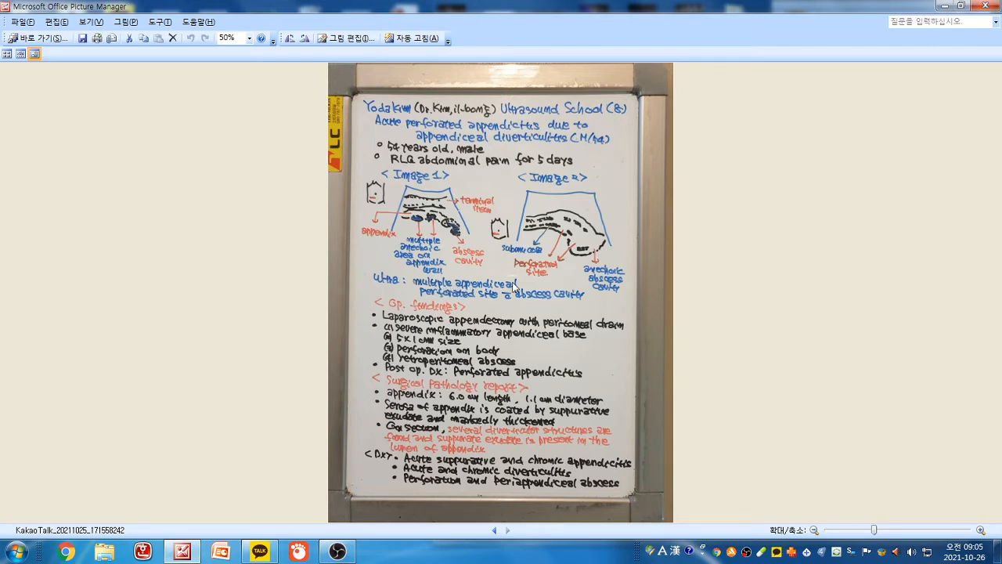
{"action": "mouse_move", "coordinate": [493, 304]}
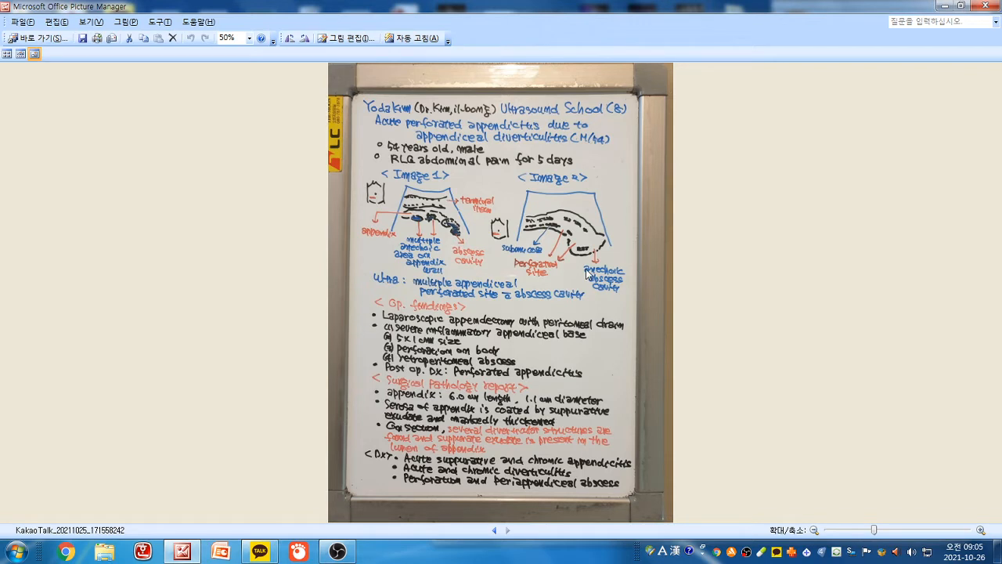
{"action": "mouse_move", "coordinate": [647, 229]}
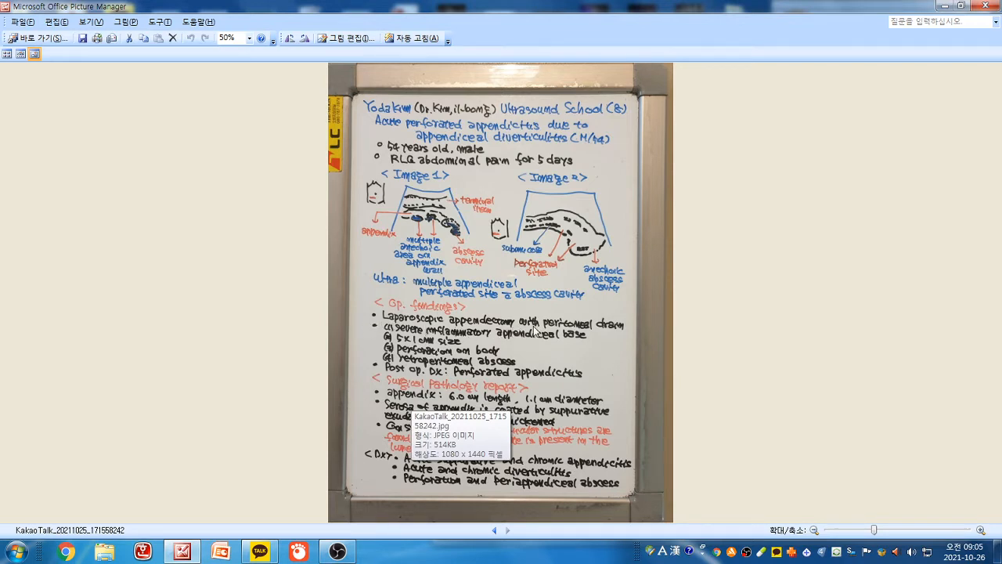
{"action": "mouse_move", "coordinate": [603, 337]}
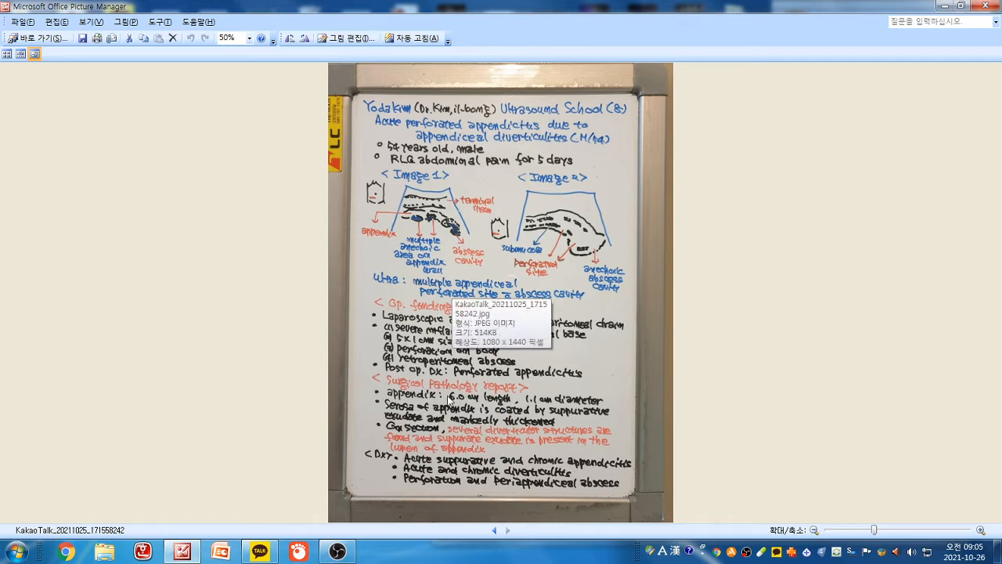
{"action": "mouse_move", "coordinate": [605, 350]}
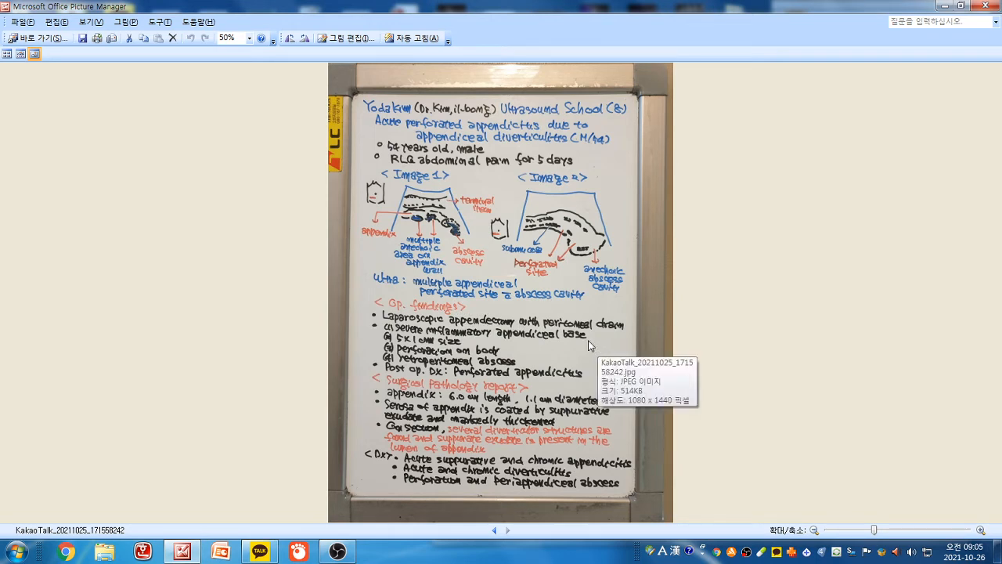
{"action": "mouse_move", "coordinate": [541, 351]}
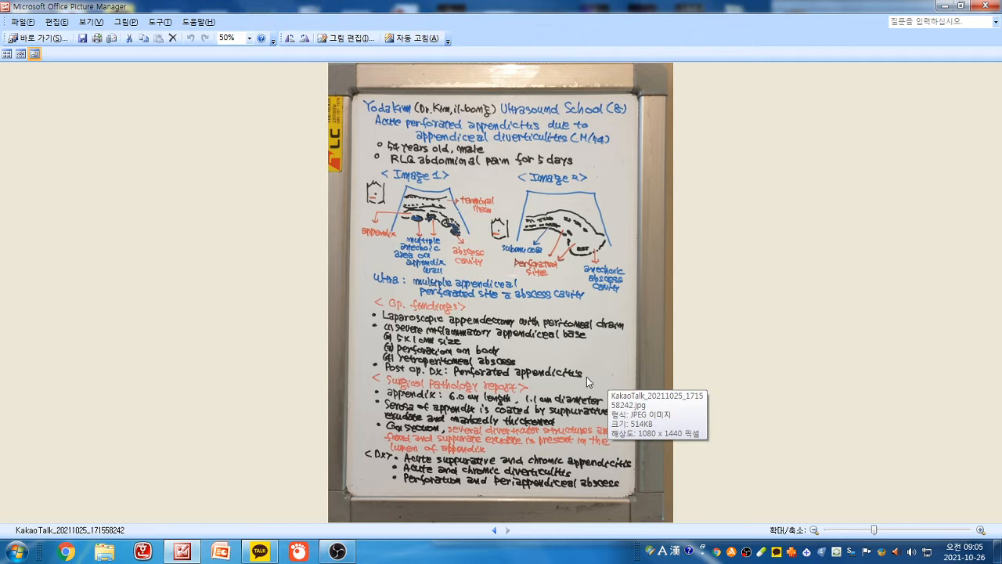
{"action": "mouse_move", "coordinate": [692, 429]}
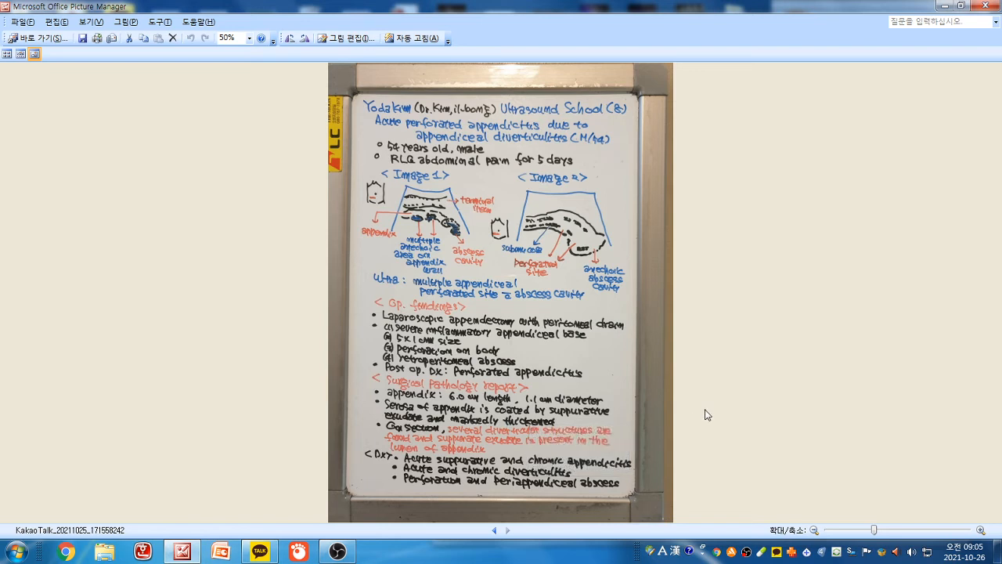
{"action": "mouse_move", "coordinate": [672, 404]}
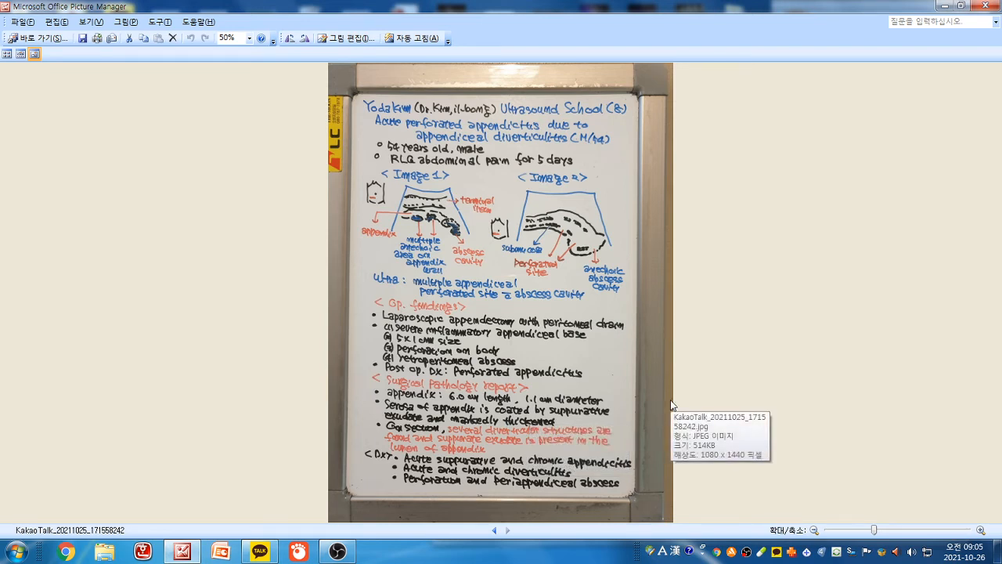
{"action": "mouse_move", "coordinate": [692, 409]}
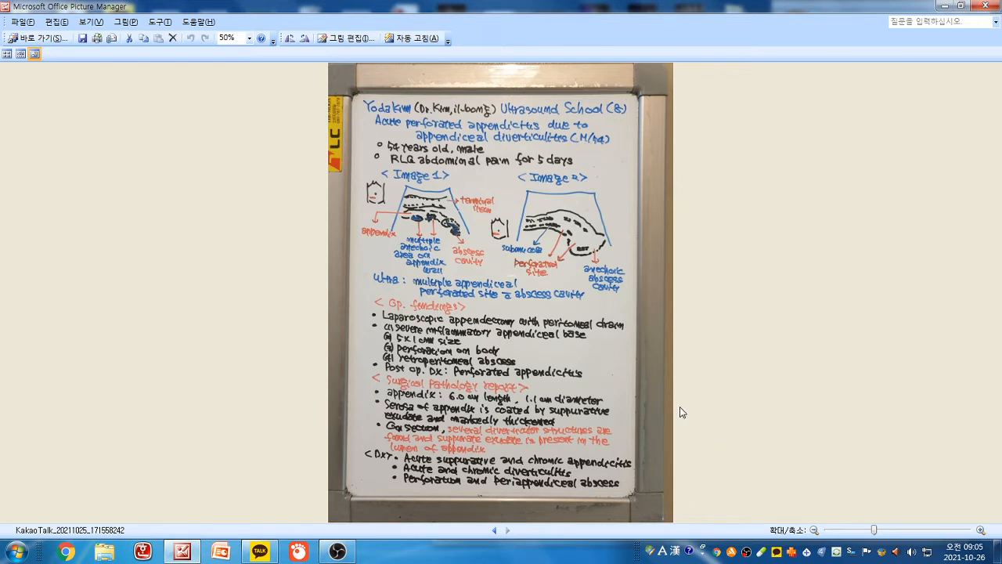
{"action": "mouse_move", "coordinate": [602, 440]}
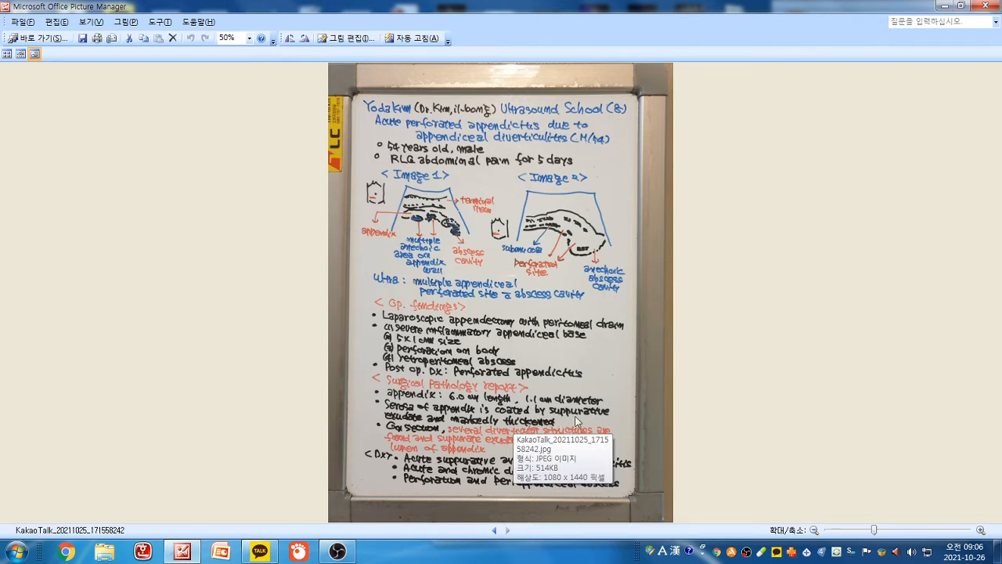
{"action": "mouse_move", "coordinate": [417, 432]}
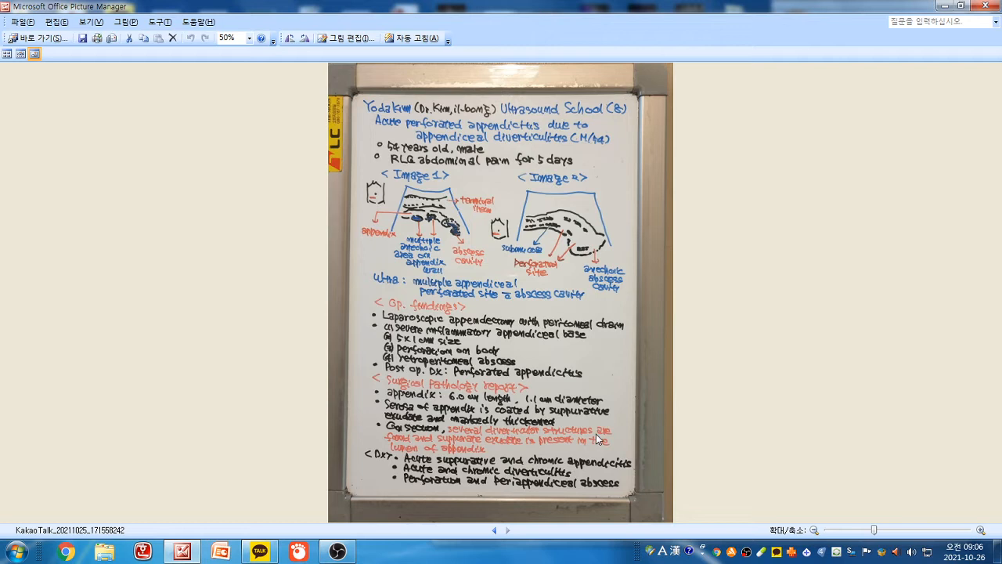
{"action": "mouse_move", "coordinate": [429, 447]}
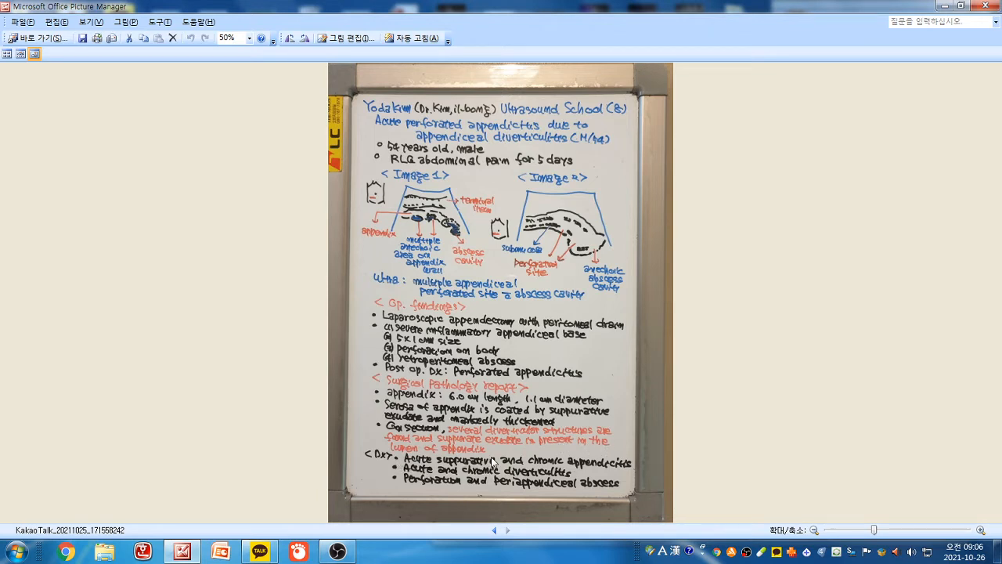
{"action": "mouse_move", "coordinate": [472, 466]}
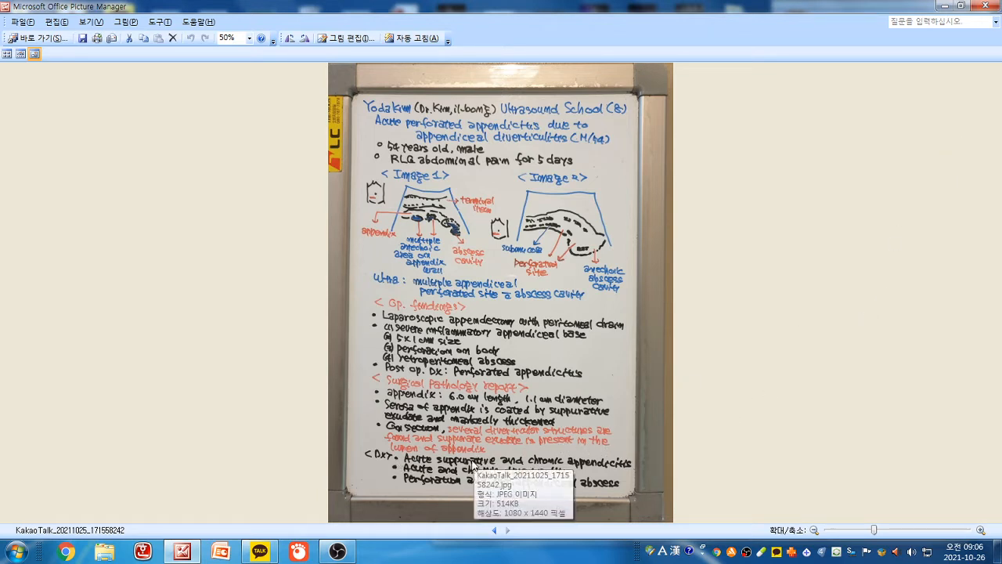
{"action": "mouse_move", "coordinate": [882, 321]}
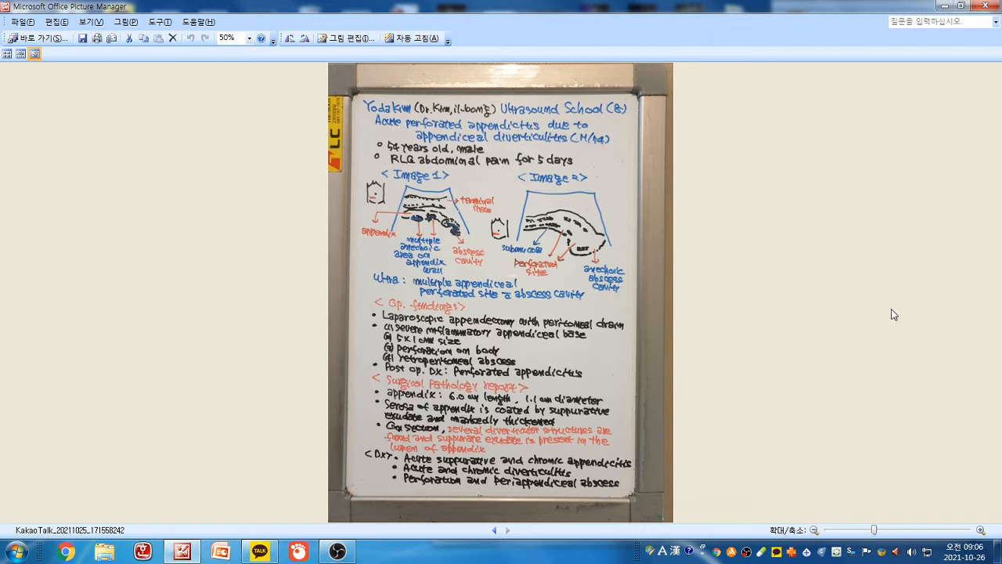
{"action": "mouse_move", "coordinate": [900, 299]}
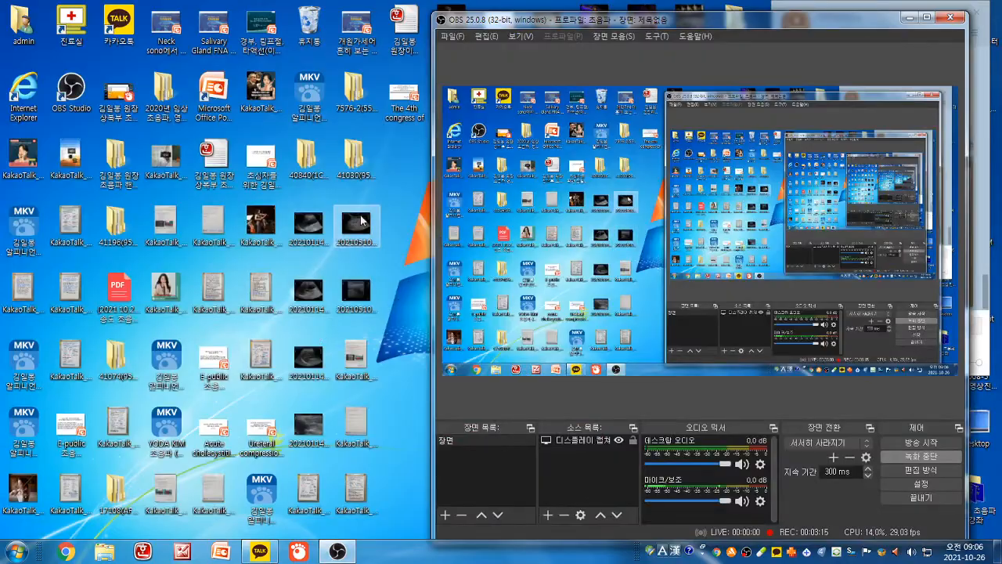
Open the abdominal ultrasound JPEG from the desktop in Picture Manager
{"action": "double_click", "coordinate": [356, 219]}
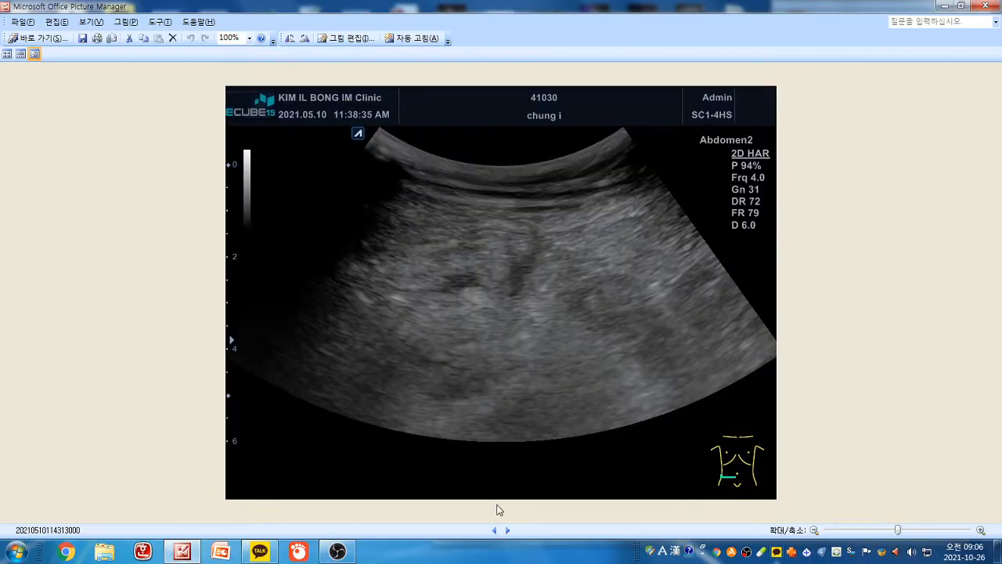
{"action": "mouse_move", "coordinate": [663, 197]}
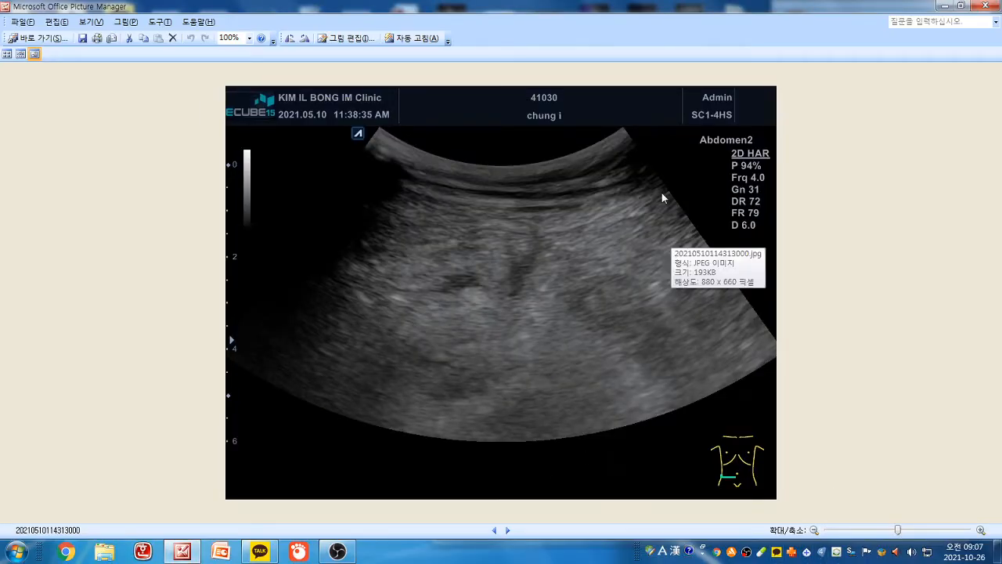
{"action": "mouse_move", "coordinate": [631, 262]}
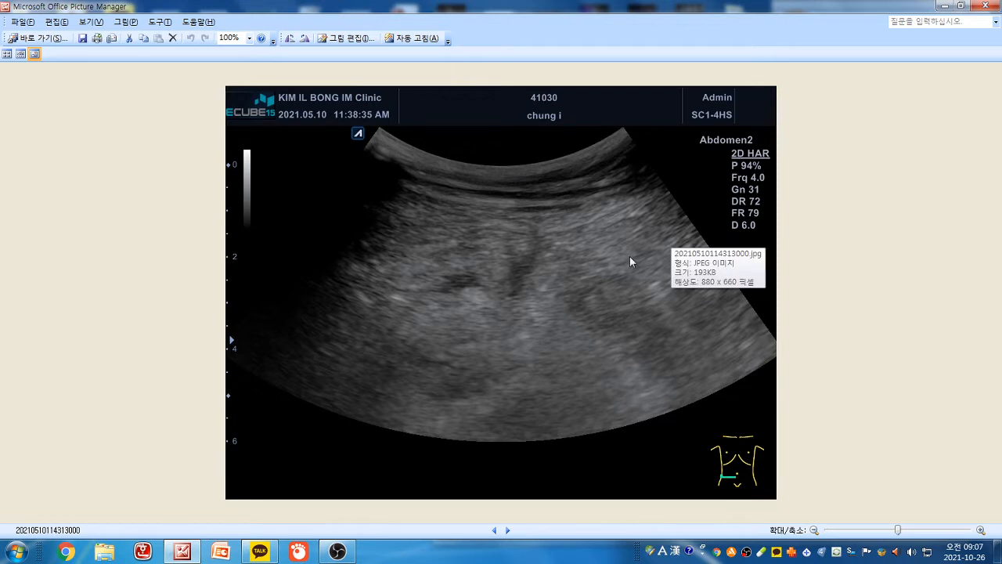
{"action": "mouse_move", "coordinate": [645, 285]}
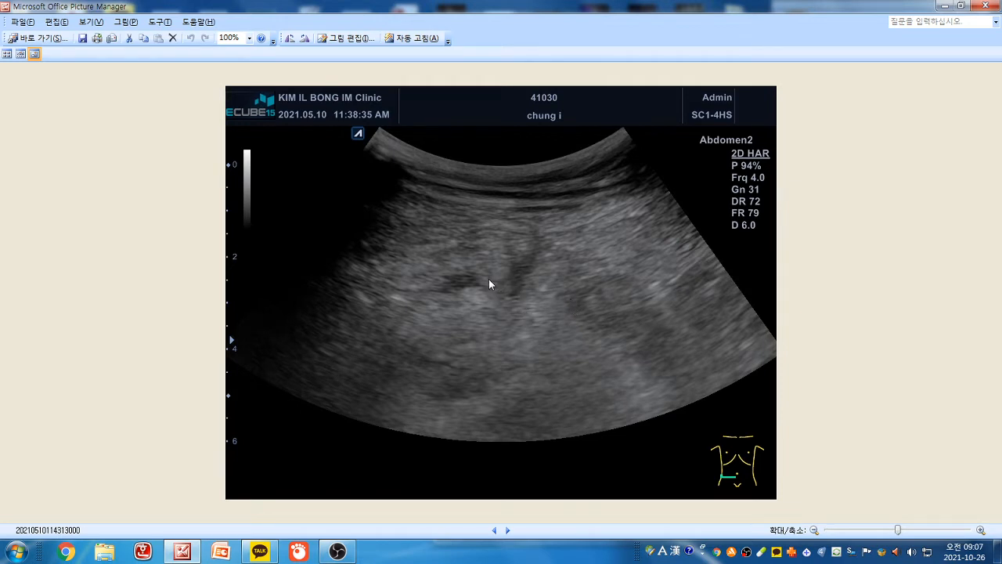
{"action": "mouse_move", "coordinate": [641, 336]}
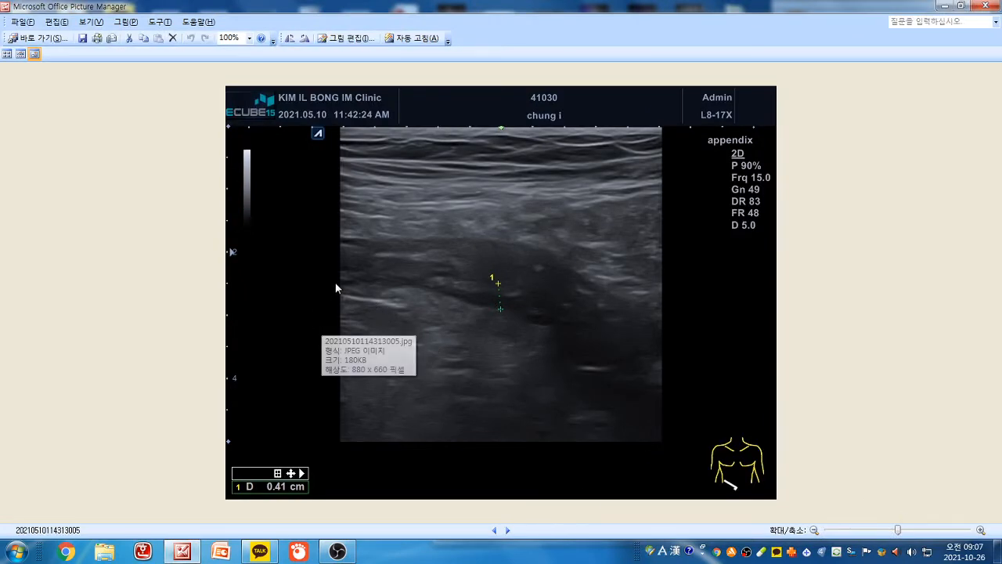
{"action": "mouse_move", "coordinate": [583, 339]}
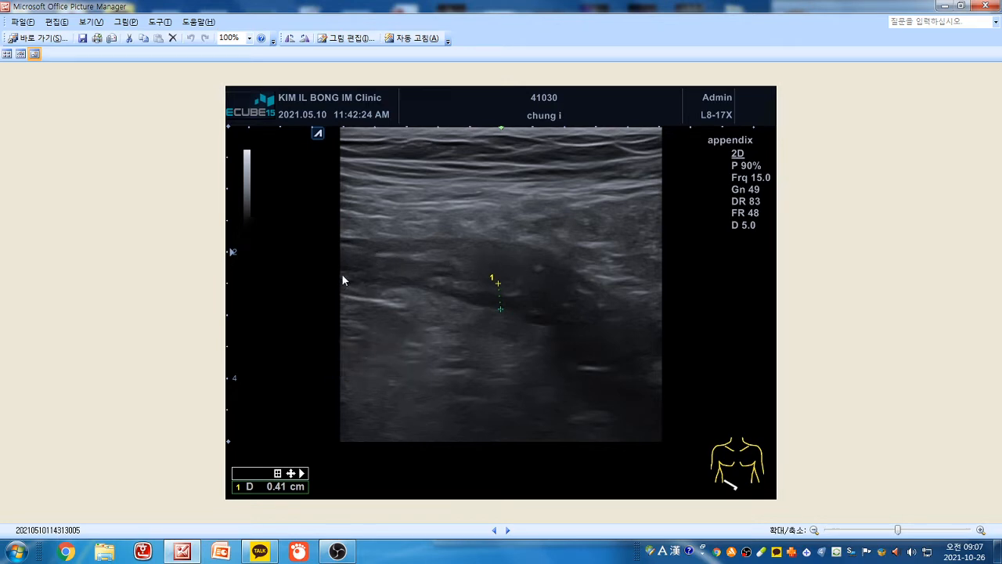
{"action": "mouse_move", "coordinate": [479, 278]}
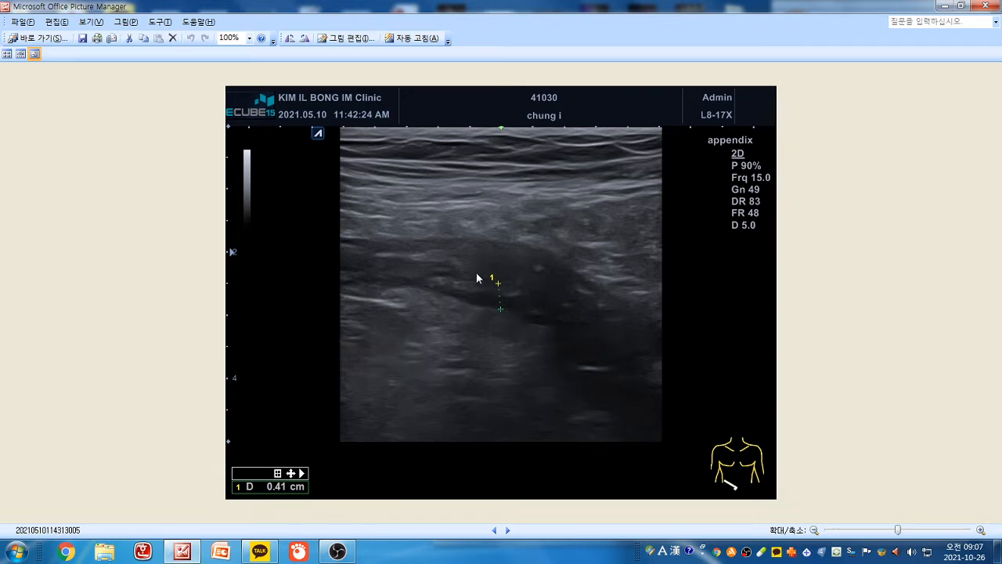
{"action": "mouse_move", "coordinate": [281, 511]}
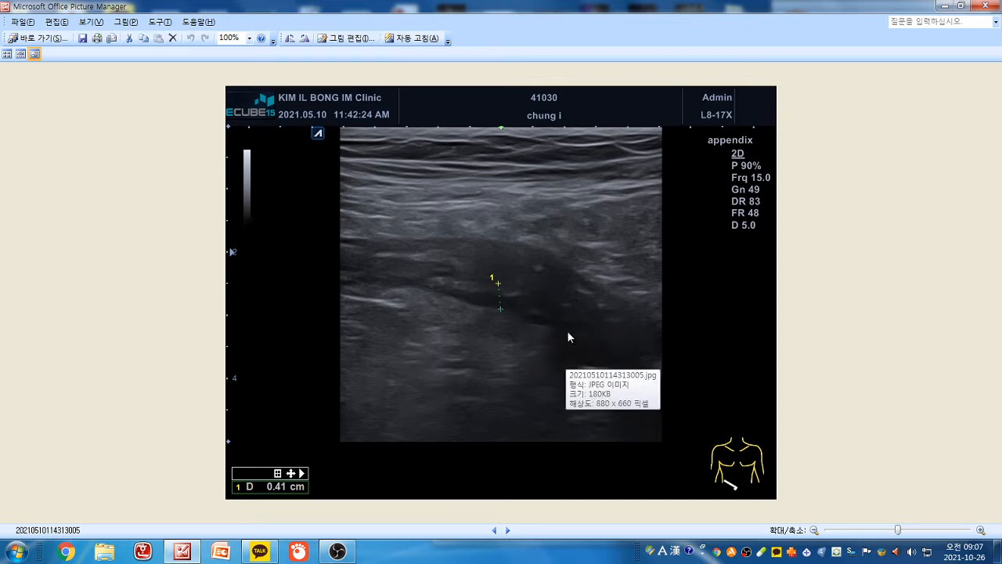
{"action": "mouse_move", "coordinate": [563, 358]}
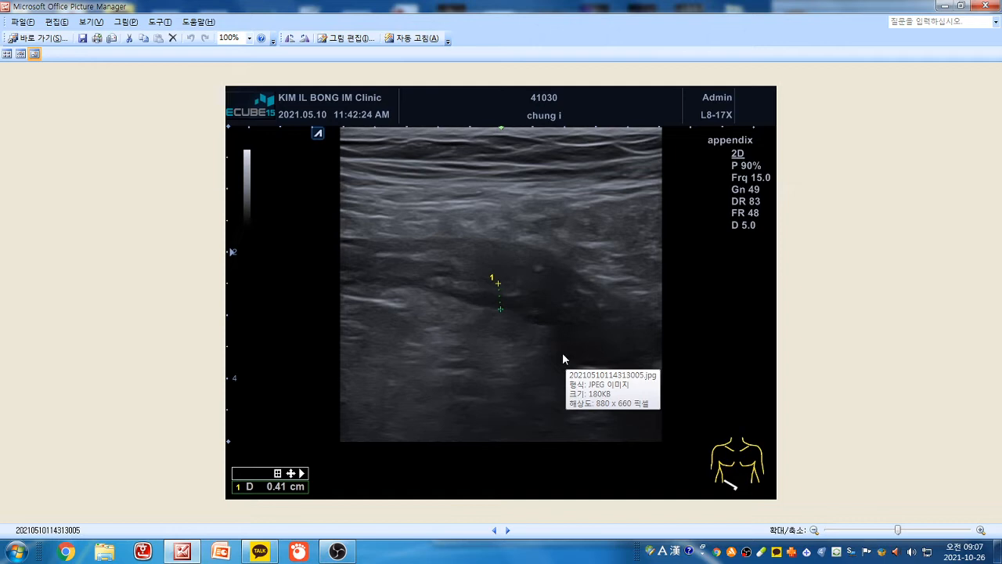
{"action": "mouse_move", "coordinate": [619, 332]}
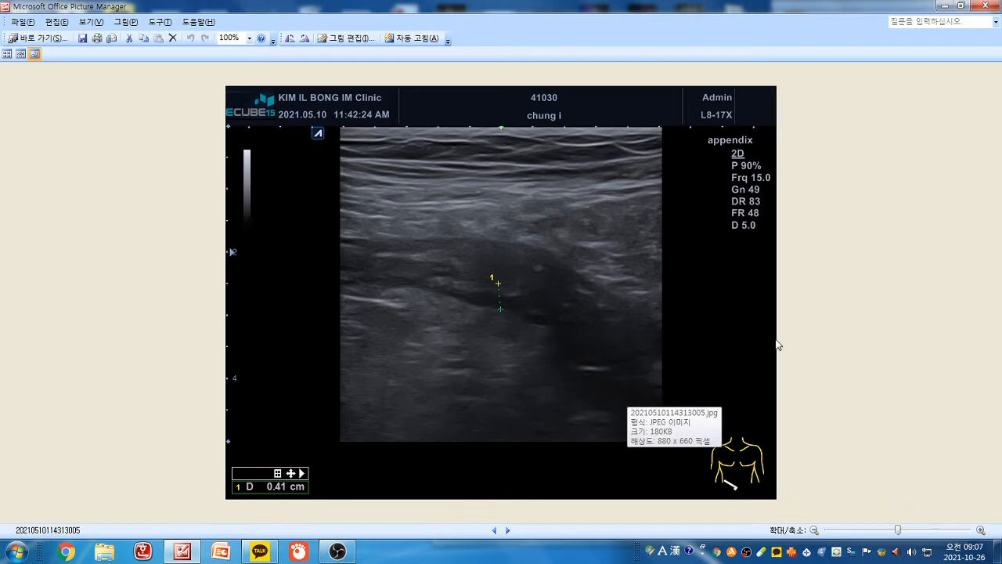
{"action": "mouse_move", "coordinate": [751, 335]}
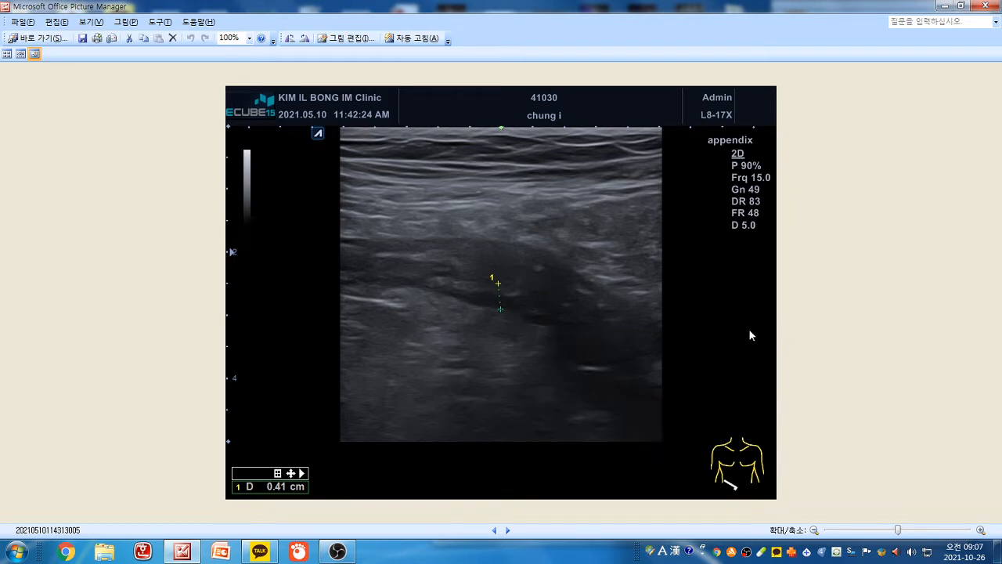
{"action": "mouse_move", "coordinate": [864, 250]}
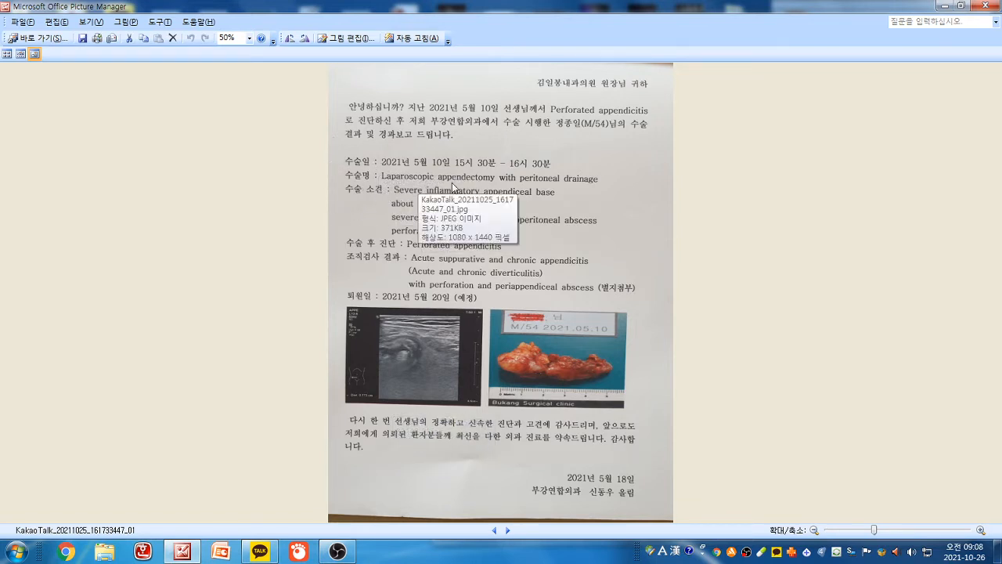
{"action": "mouse_move", "coordinate": [587, 201]}
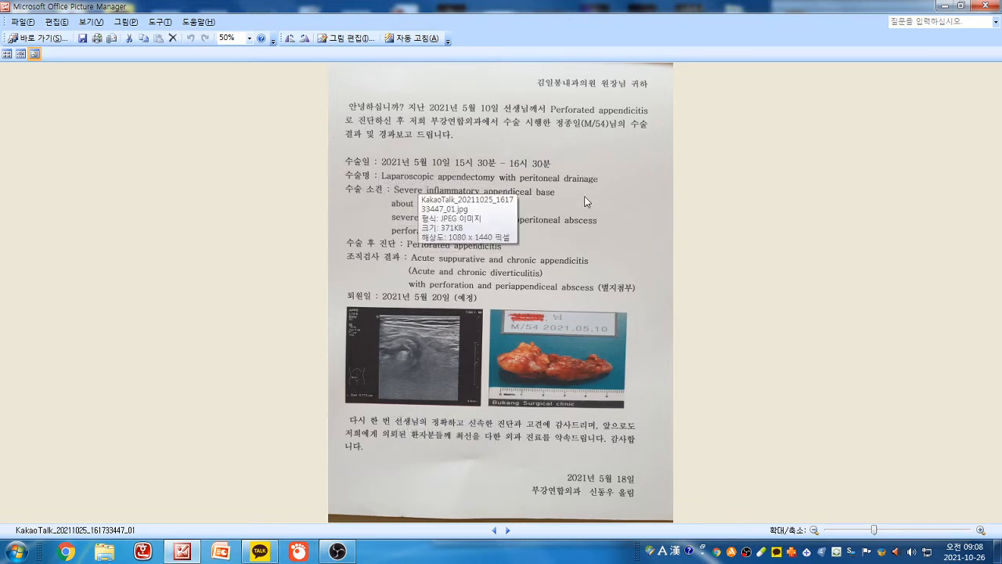
{"action": "mouse_move", "coordinate": [445, 377]}
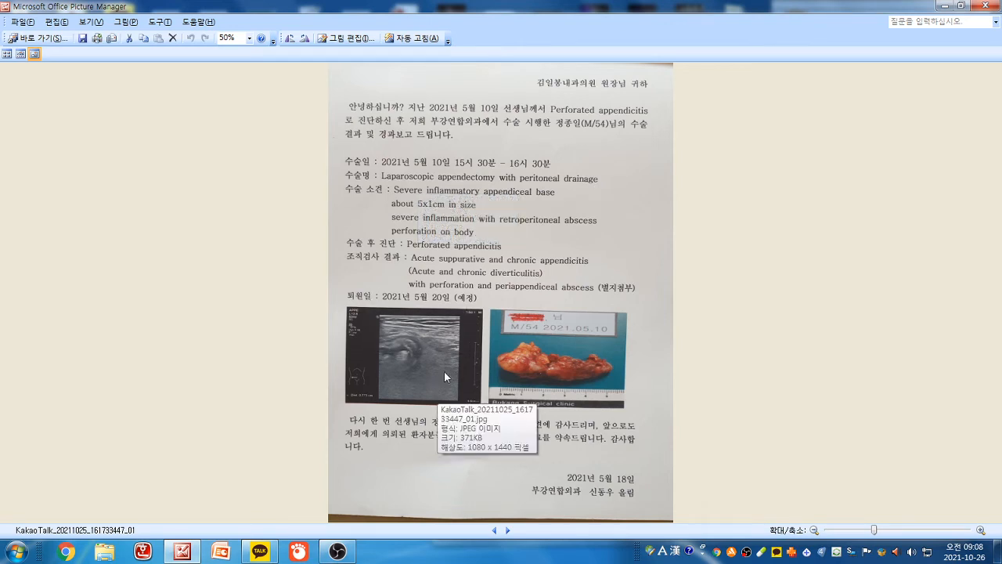
{"action": "mouse_move", "coordinate": [402, 371]}
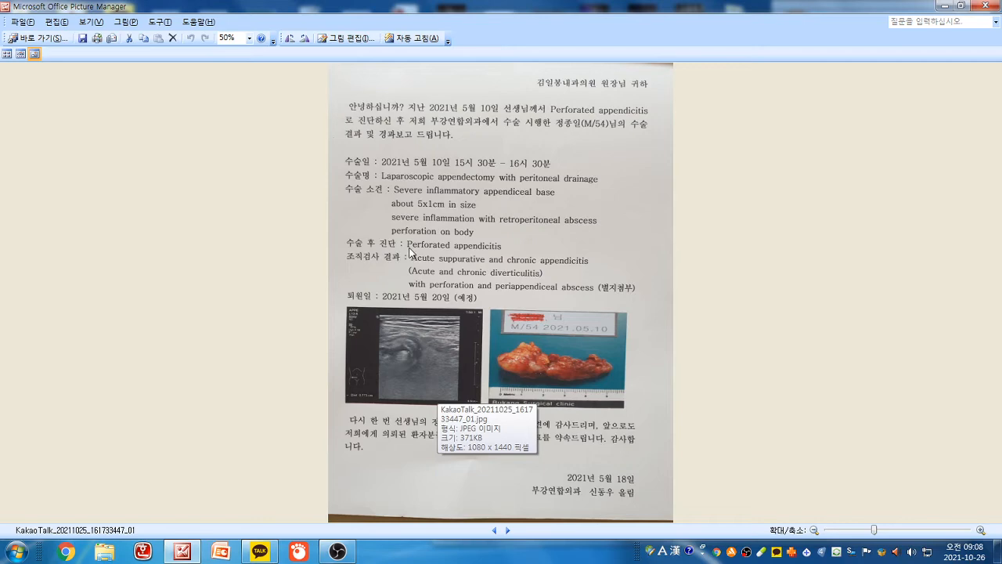
{"action": "mouse_move", "coordinate": [510, 303]}
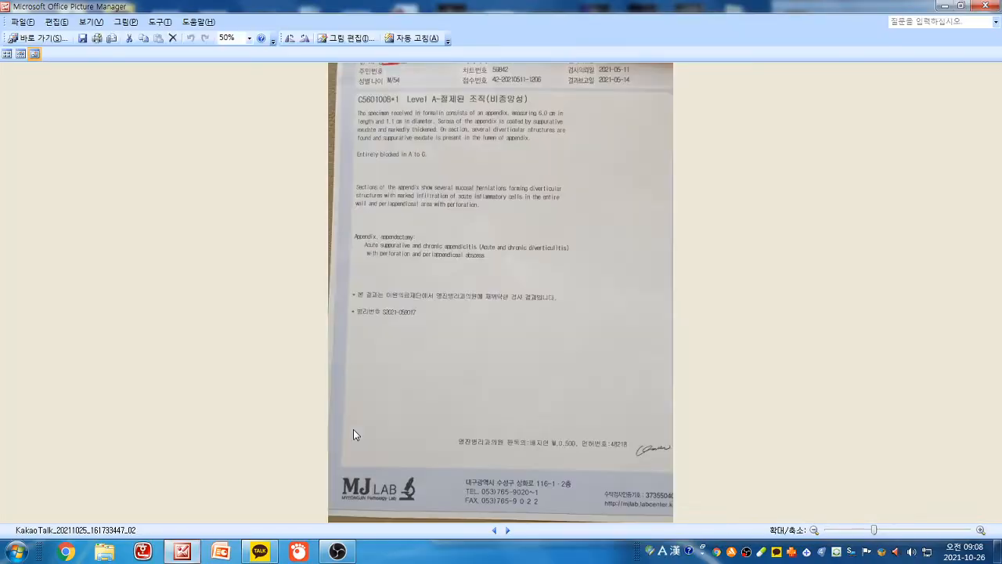
{"action": "mouse_move", "coordinate": [537, 416]}
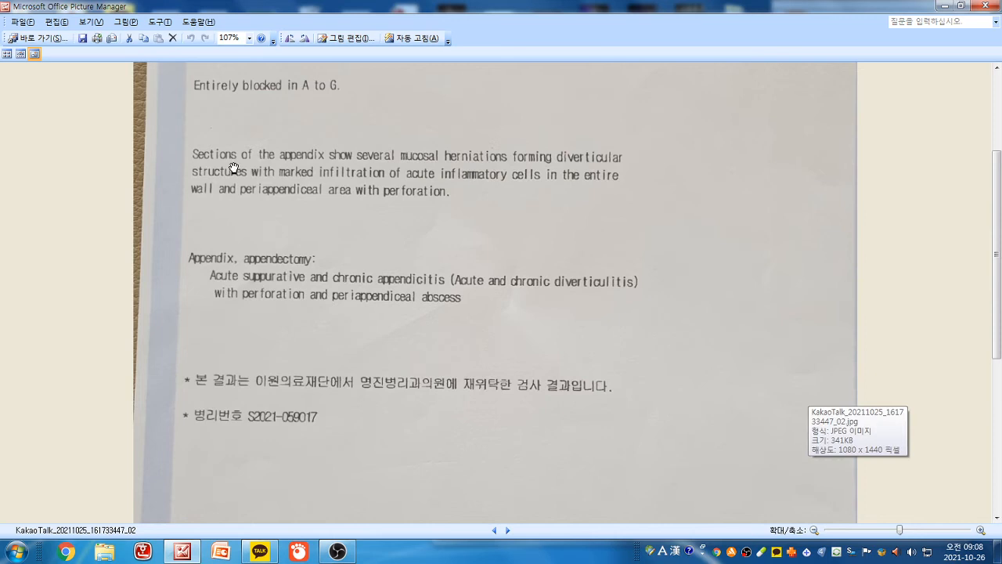
{"action": "mouse_move", "coordinate": [226, 288]}
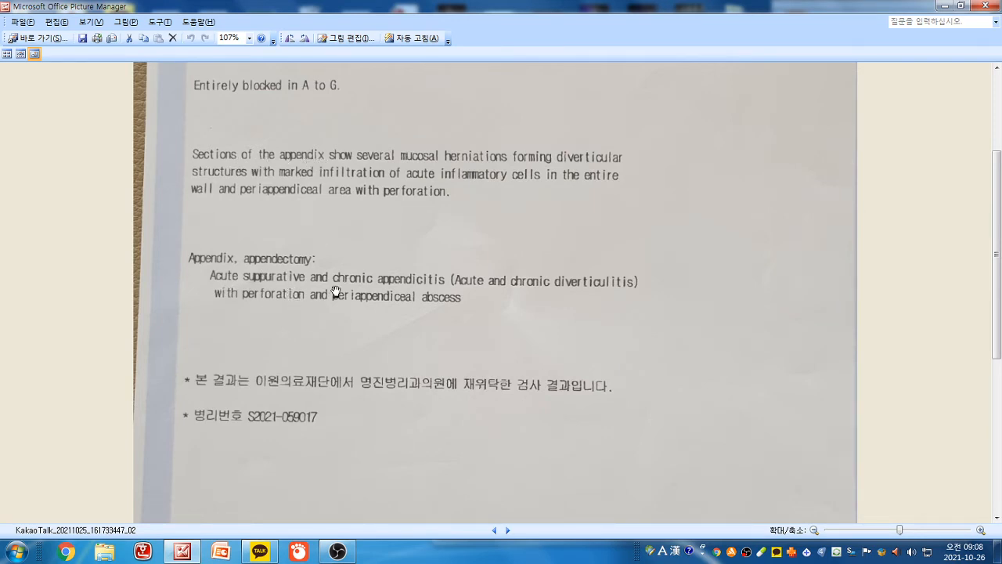
{"action": "mouse_move", "coordinate": [514, 312]}
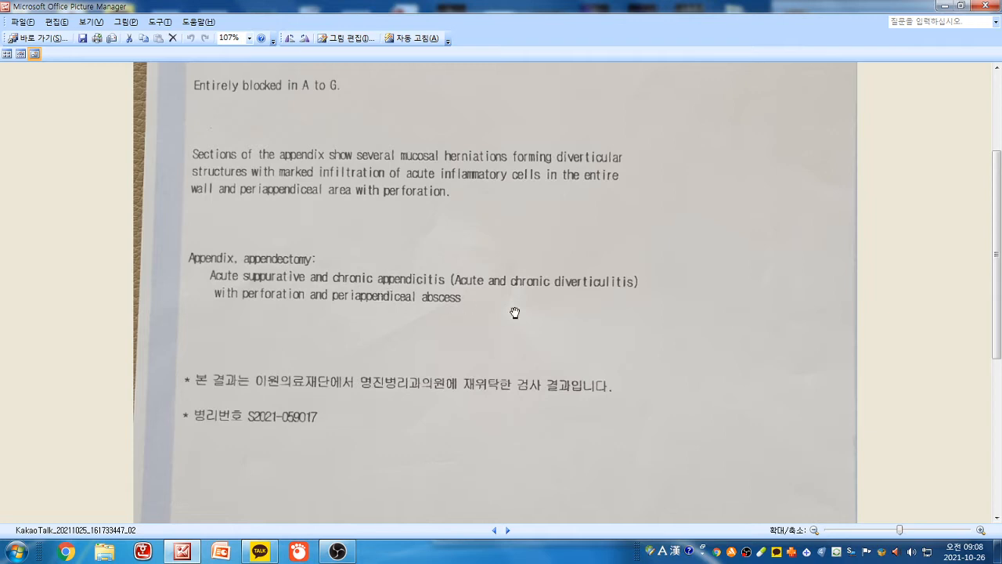
{"action": "mouse_move", "coordinate": [526, 287]}
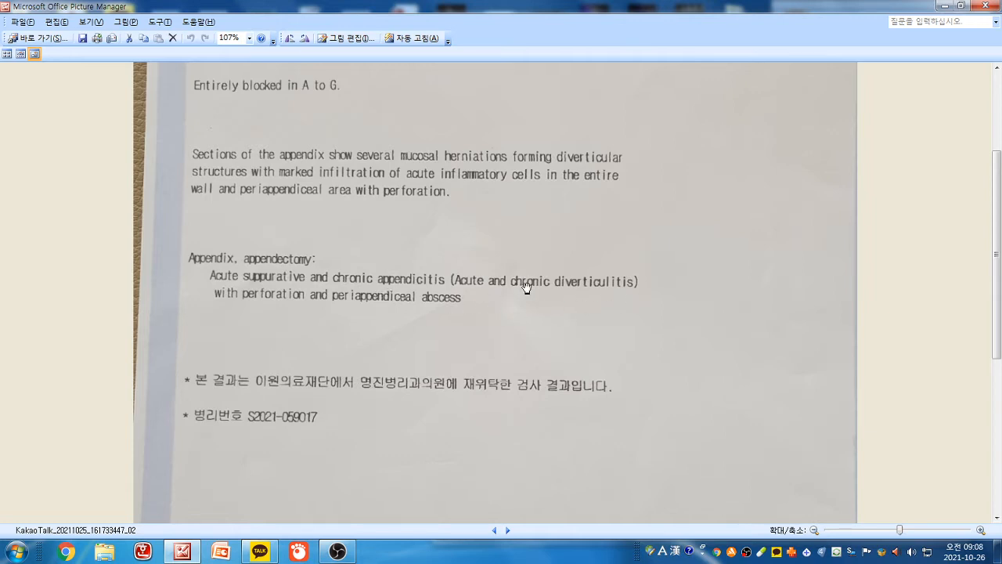
{"action": "mouse_move", "coordinate": [220, 307]}
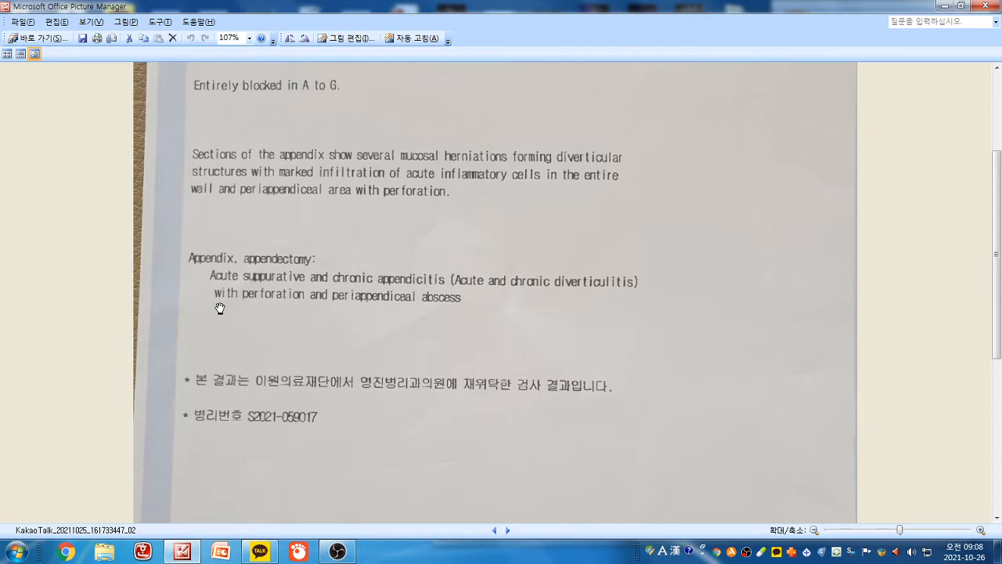
{"action": "mouse_move", "coordinate": [383, 317]}
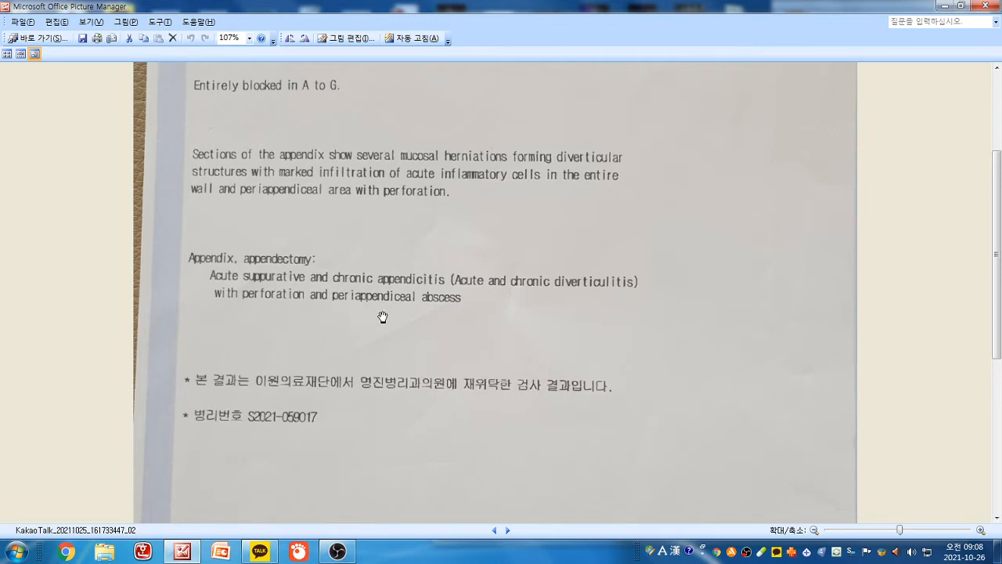
{"action": "mouse_move", "coordinate": [452, 352]}
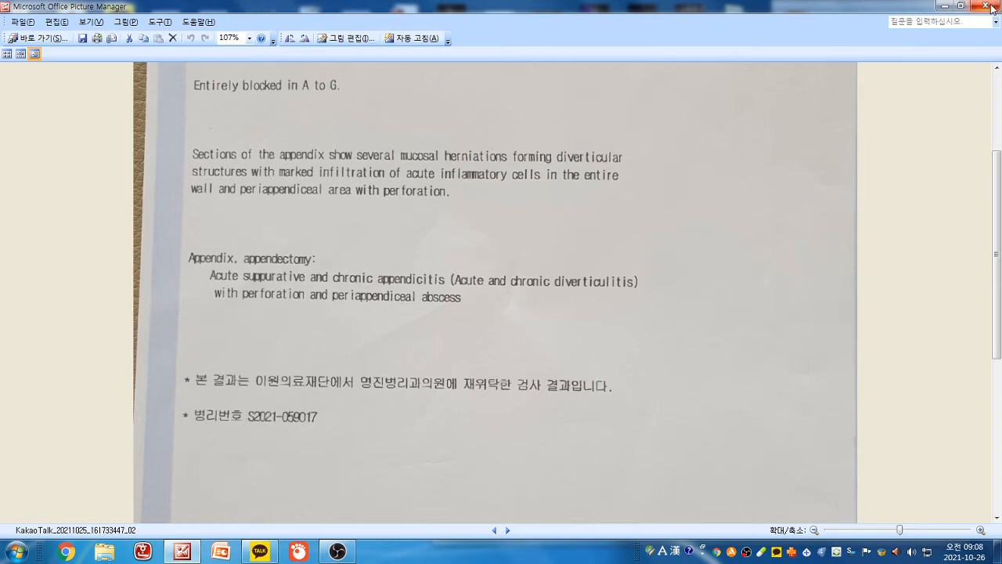
Close the pathology report photo after reviewing its diagnosis
{"action": "left_click", "coordinate": [992, 5]}
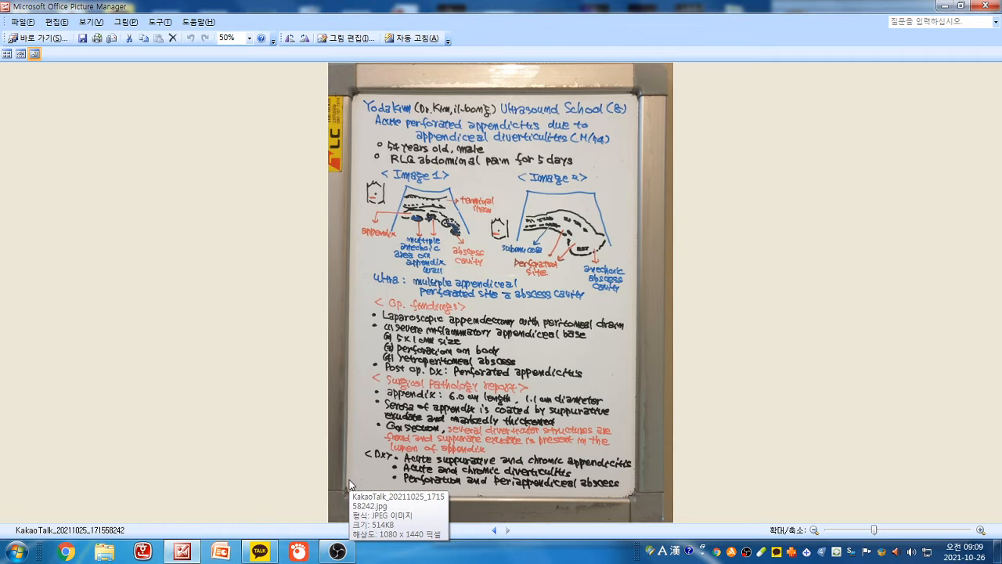
{"action": "mouse_move", "coordinate": [890, 351]}
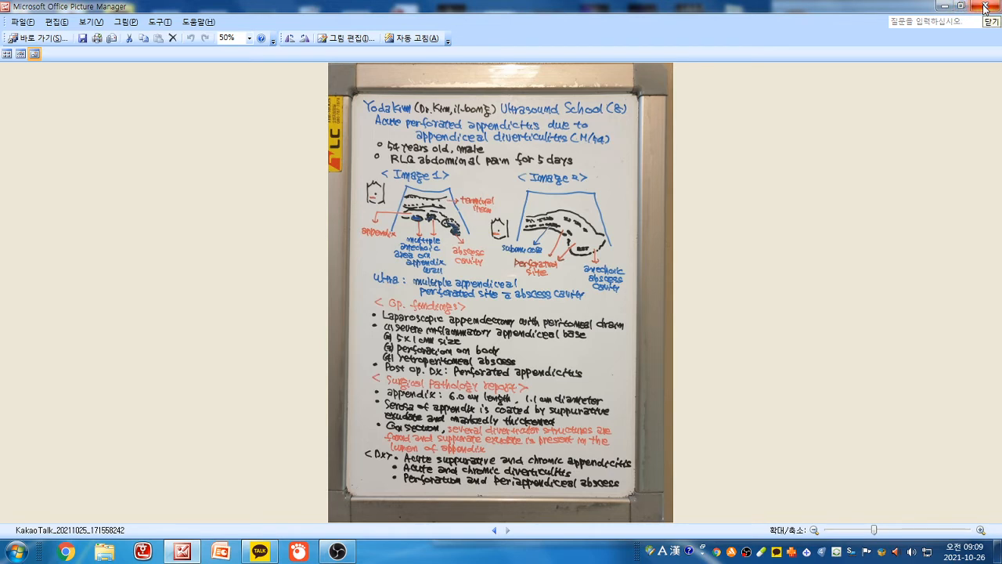
{"action": "mouse_move", "coordinate": [985, 9]}
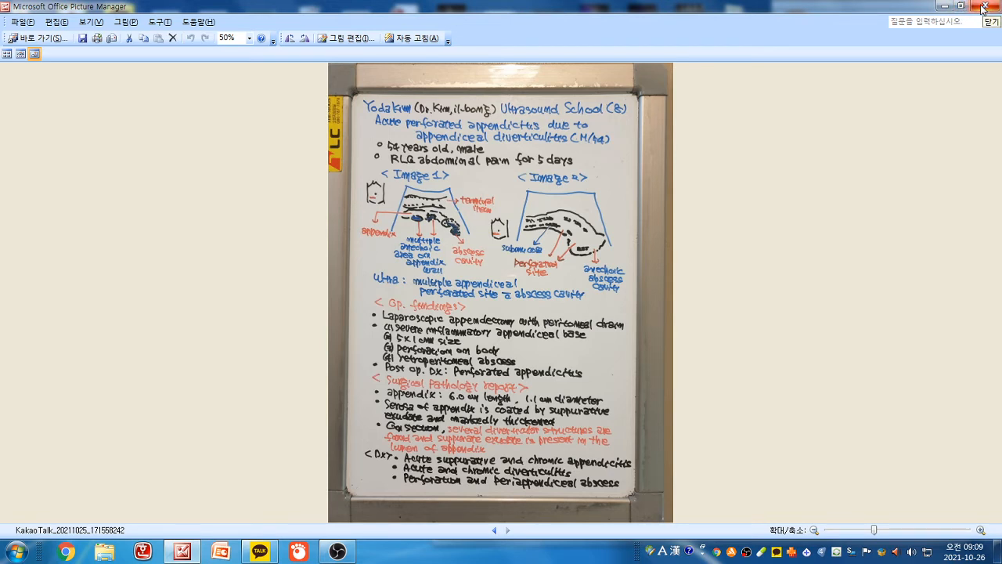
{"action": "mouse_move", "coordinate": [718, 206]}
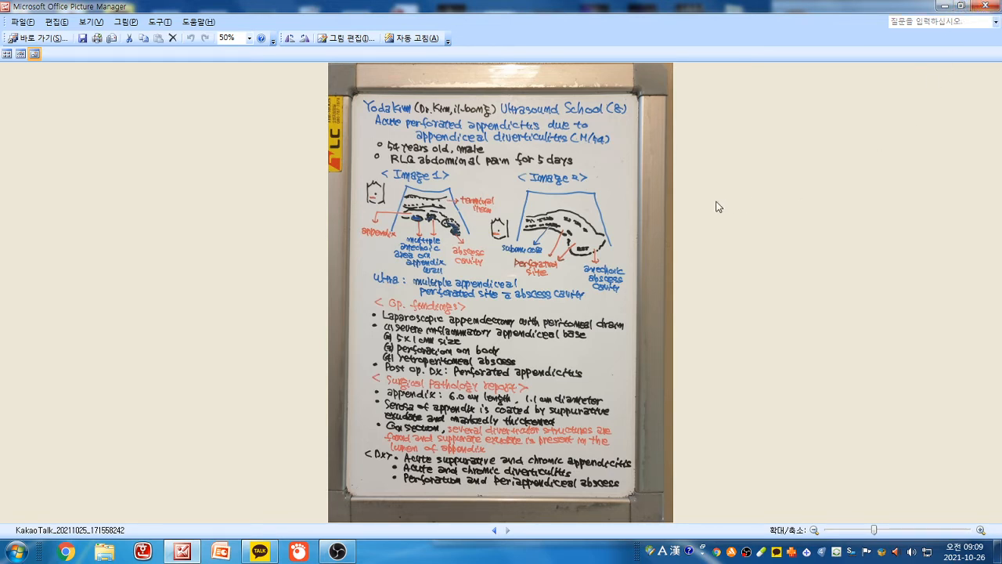
{"action": "mouse_move", "coordinate": [867, 229]}
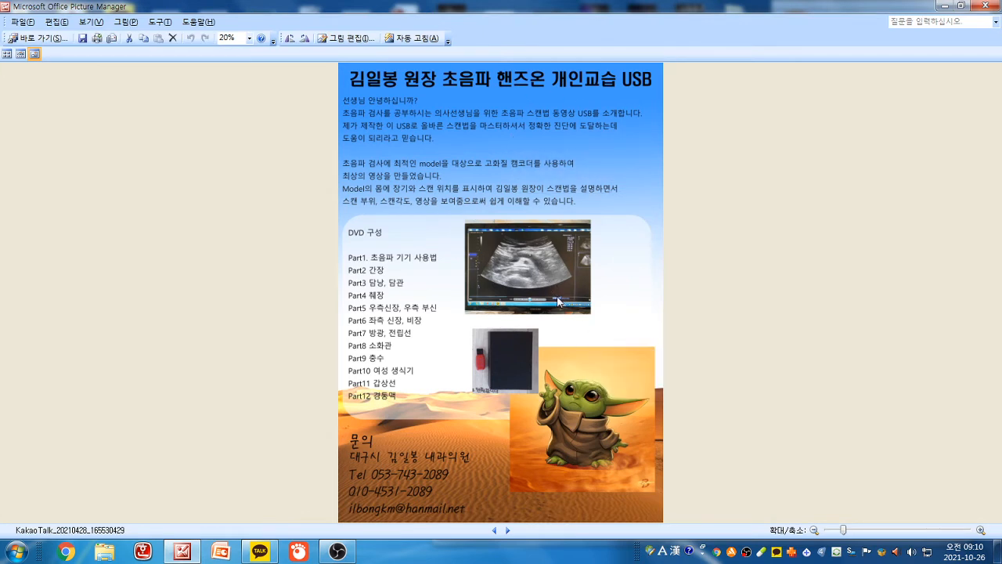
{"action": "mouse_move", "coordinate": [607, 418]}
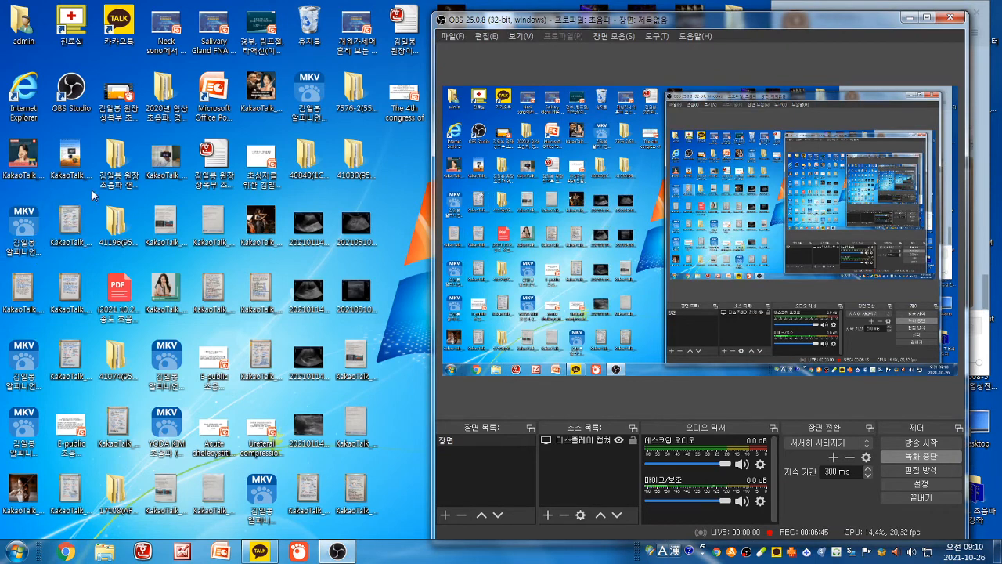
Bring up Dr. Kim Il-bong's Uncontact beginner ultrasound USB course presentation
{"action": "left_click", "coordinate": [261, 156]}
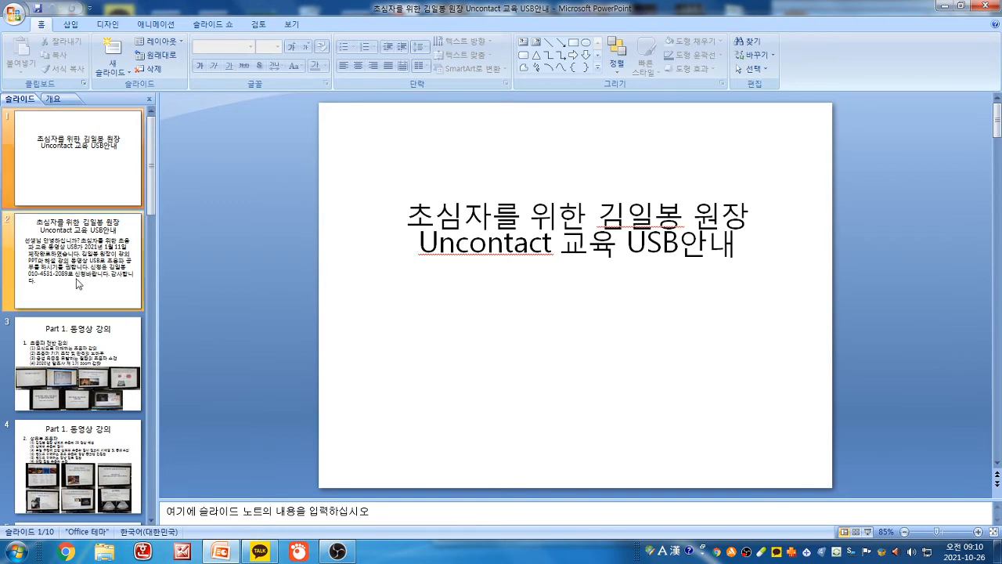
Page through the video lecture slides: abdominal, thyroid and neck ultrasound, and later lectures
{"action": "left_click", "coordinate": [77, 362]}
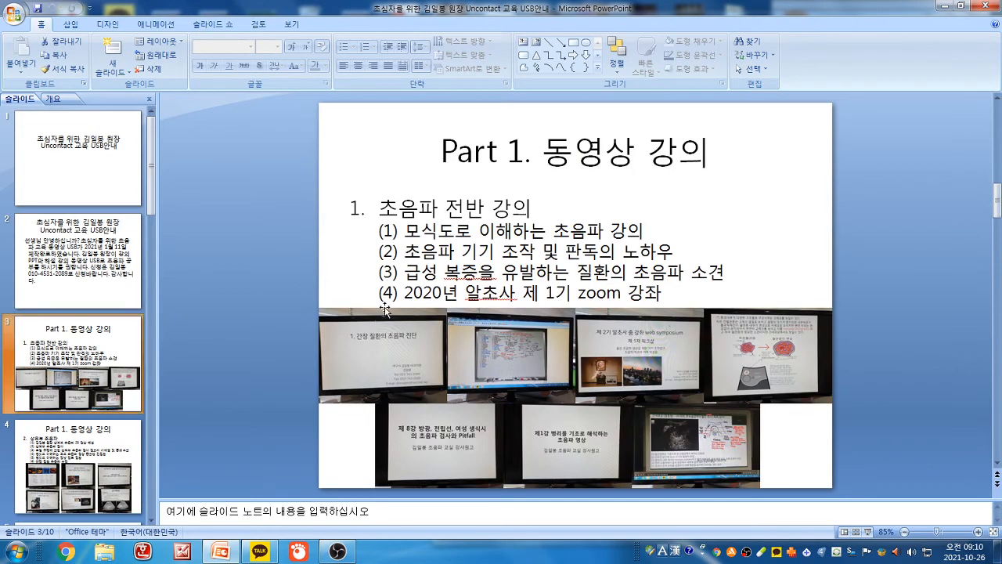
{"action": "left_click", "coordinate": [74, 362]}
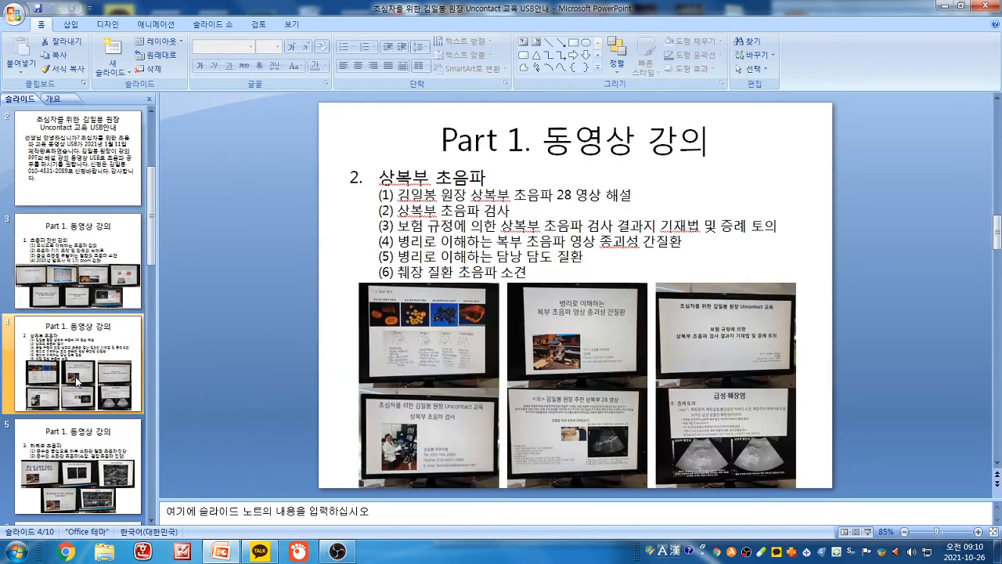
{"action": "scroll", "scroll_direction": "down", "scroll_amount": 3}
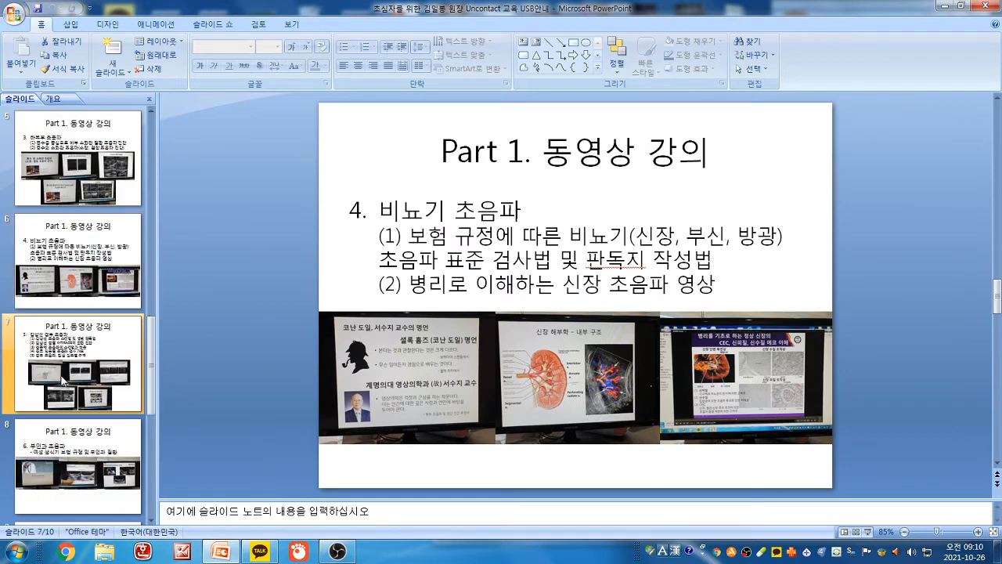
{"action": "left_click", "coordinate": [77, 362]}
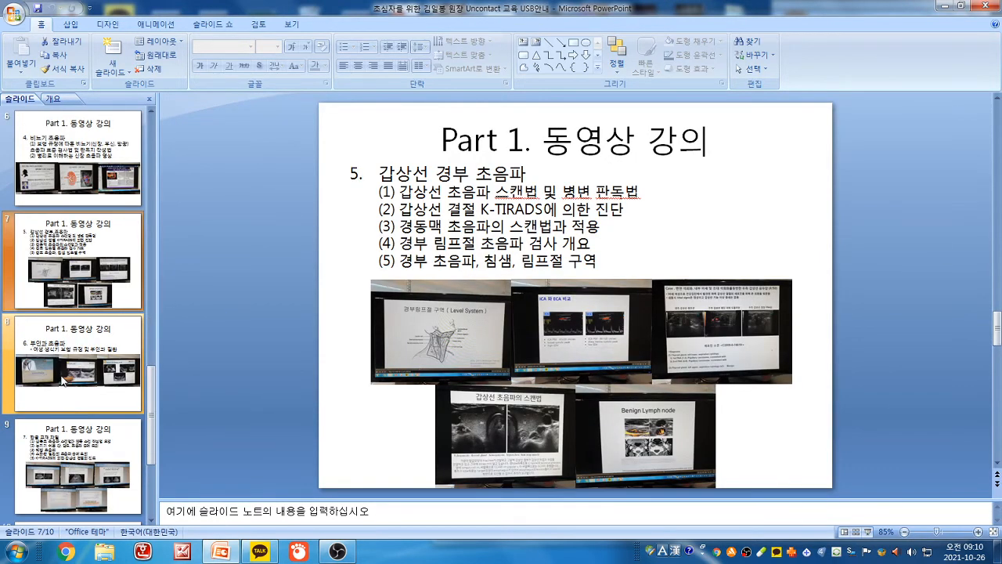
{"action": "left_click", "coordinate": [77, 363]}
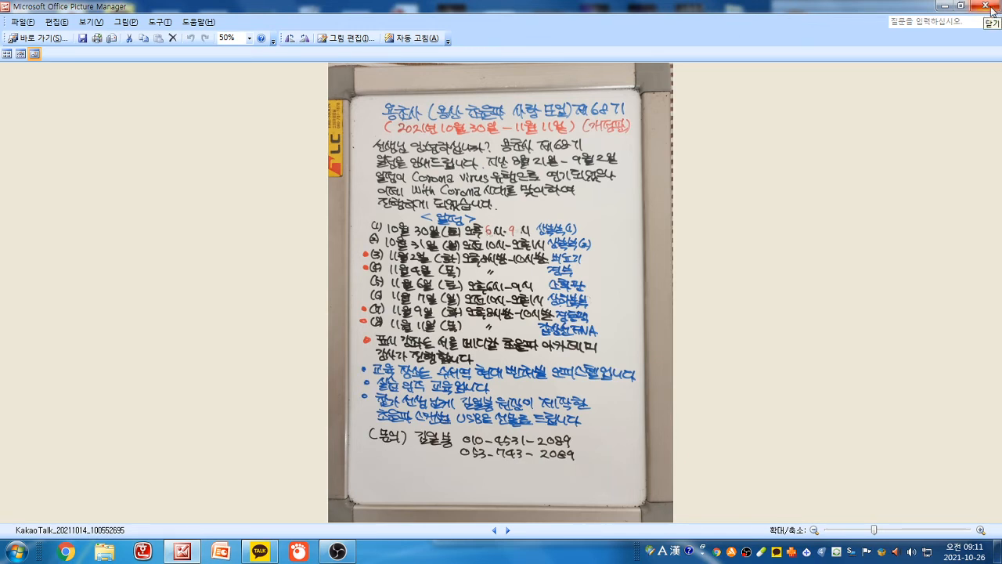
{"action": "mouse_move", "coordinate": [877, 256]}
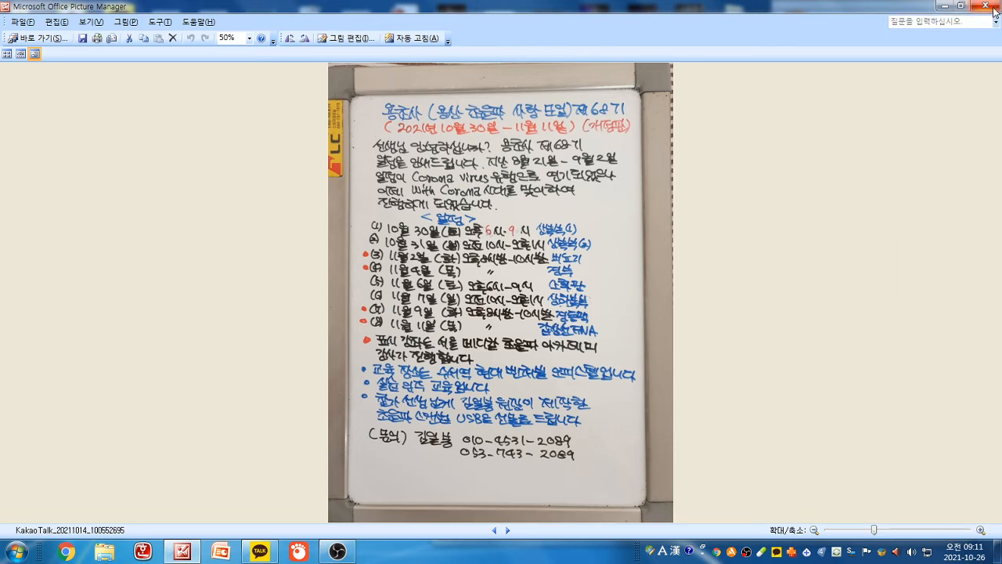
Close the course schedule whiteboard photo in Picture Manager
{"action": "left_click", "coordinate": [993, 5]}
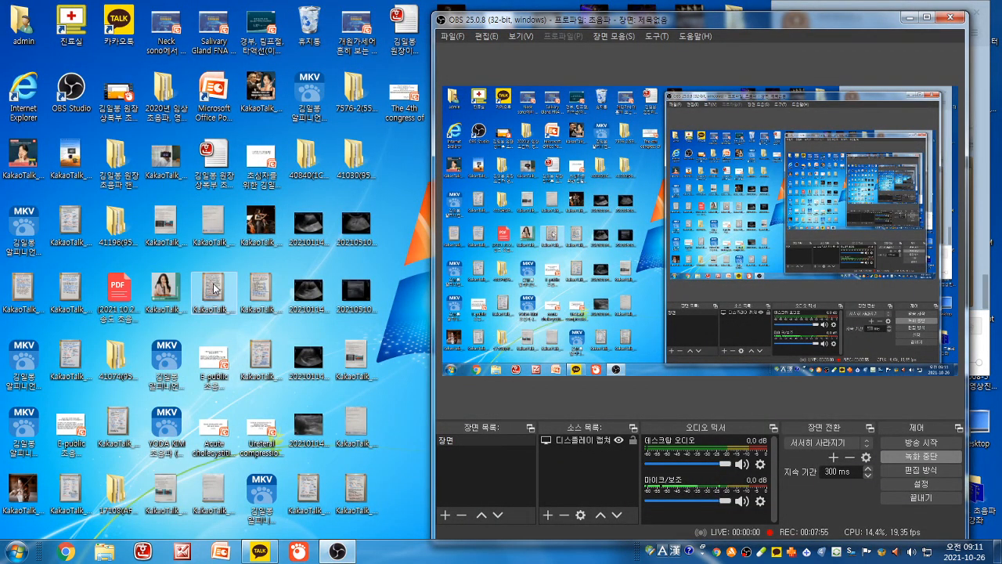
{"action": "mouse_move", "coordinate": [214, 291]}
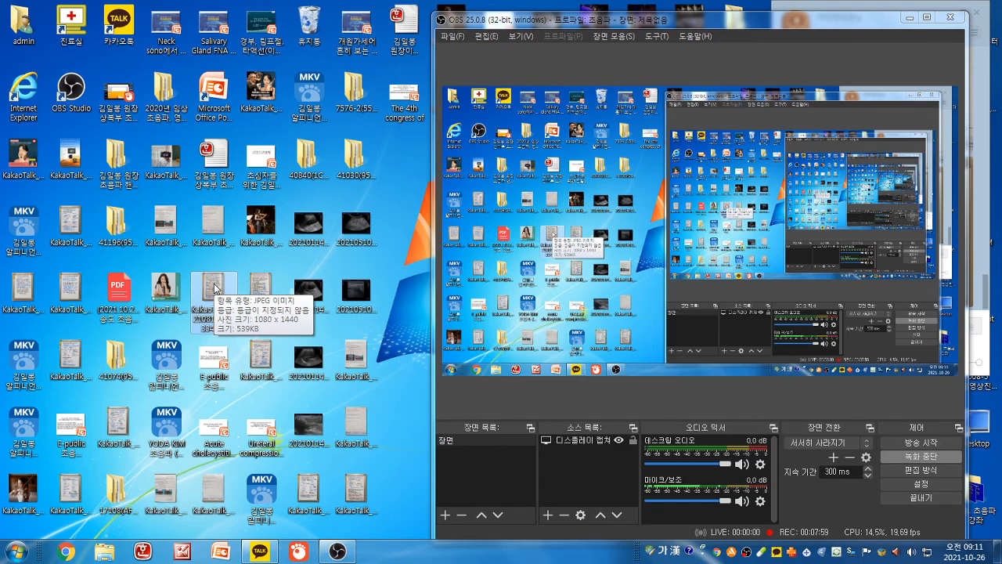
Open another KakaoTalk whiteboard announcement JPEG from the desktop
{"action": "double_click", "coordinate": [213, 289]}
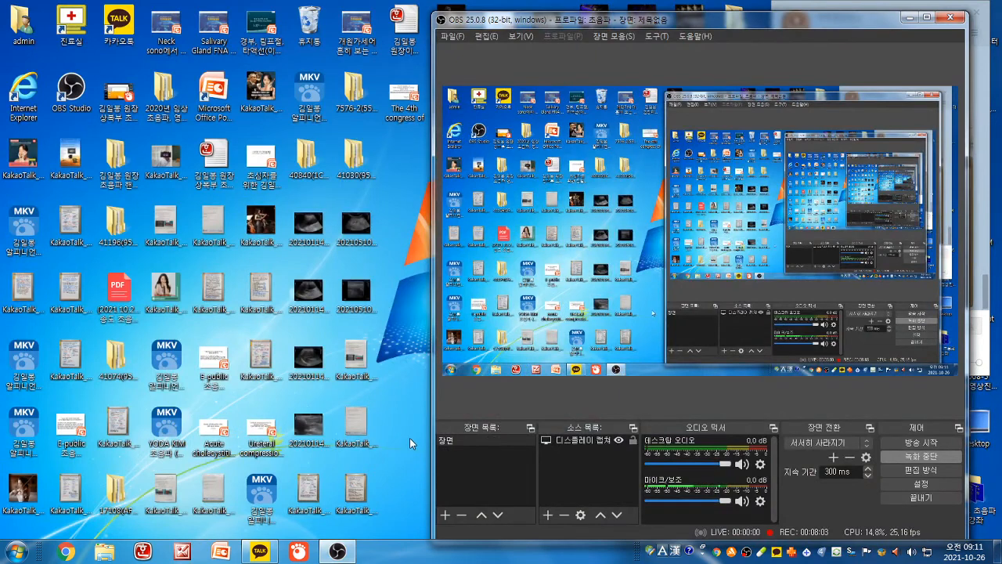
{"action": "mouse_move", "coordinate": [79, 407]}
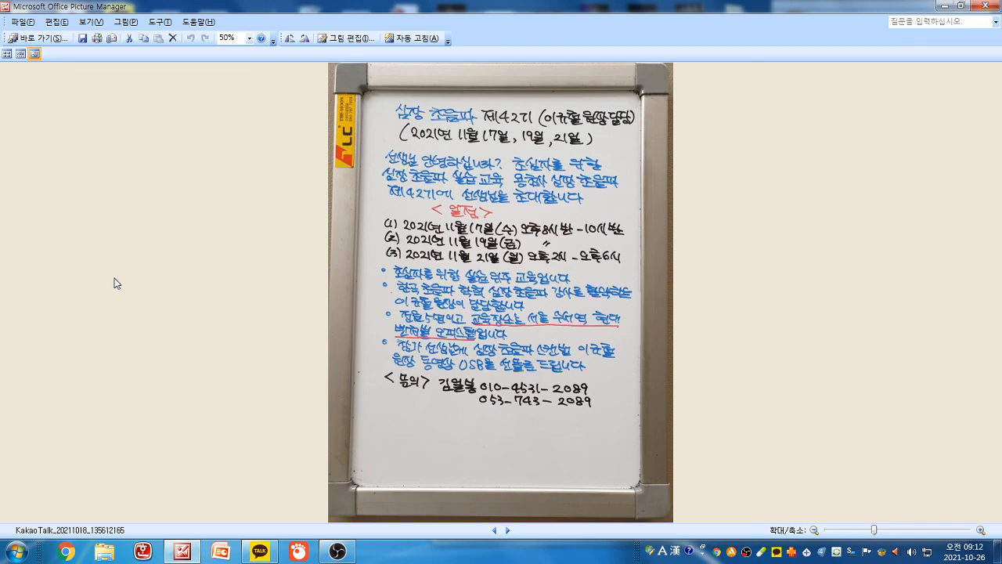
{"action": "mouse_move", "coordinate": [985, 9]}
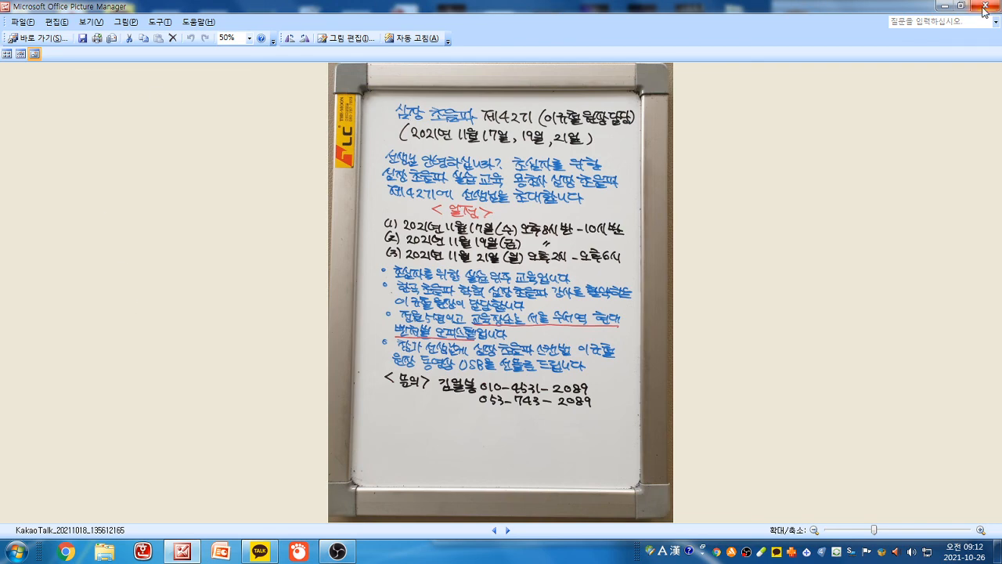